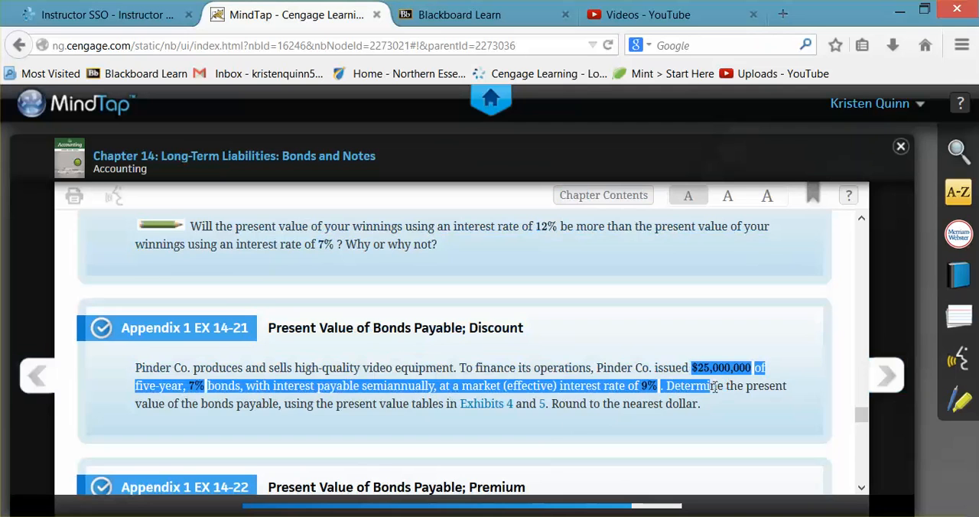
- Highlight the $25,000,000 five-year 7% semiannual bond terms and the 9% market rate phrase in yellow
{"action": "left_click_drag", "start_coordinate": [711, 386], "coordinate": [599, 404]}
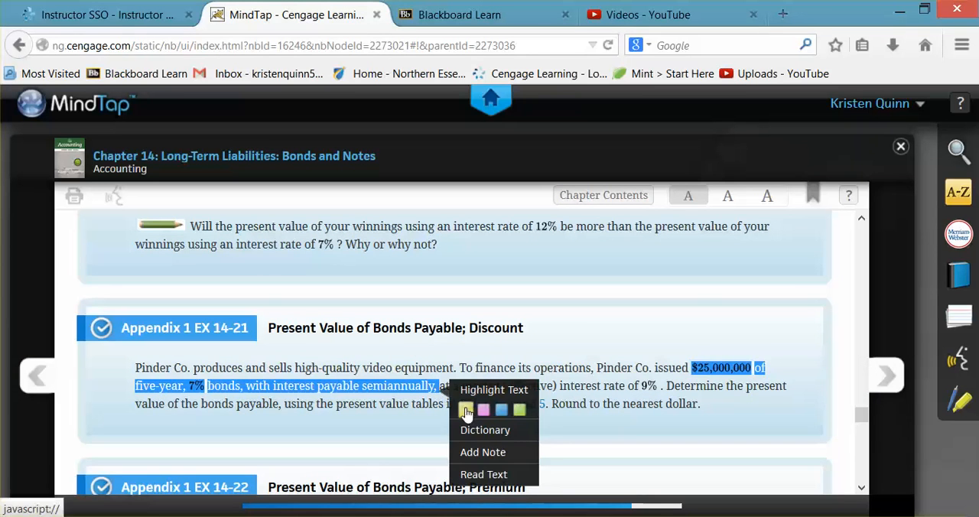
{"action": "left_click", "coordinate": [572, 324]}
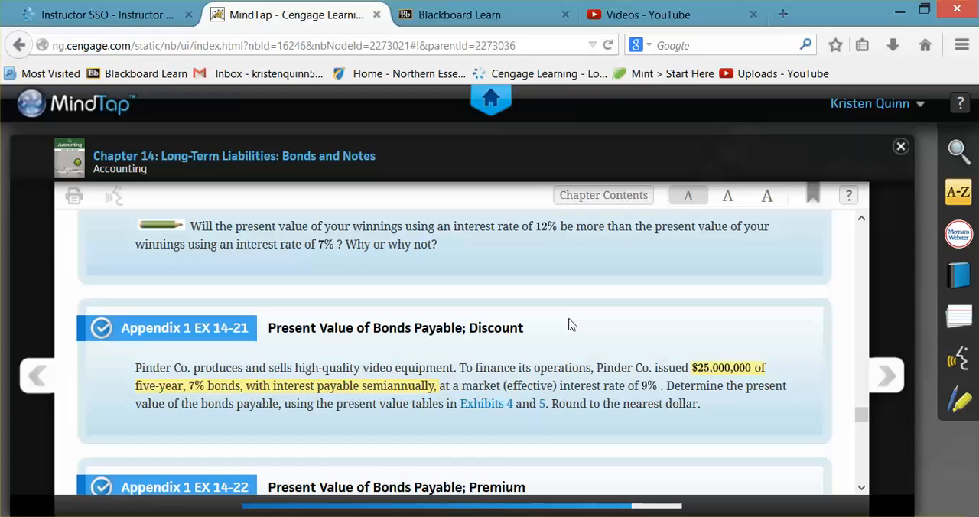
{"action": "mouse_move", "coordinate": [460, 385]}
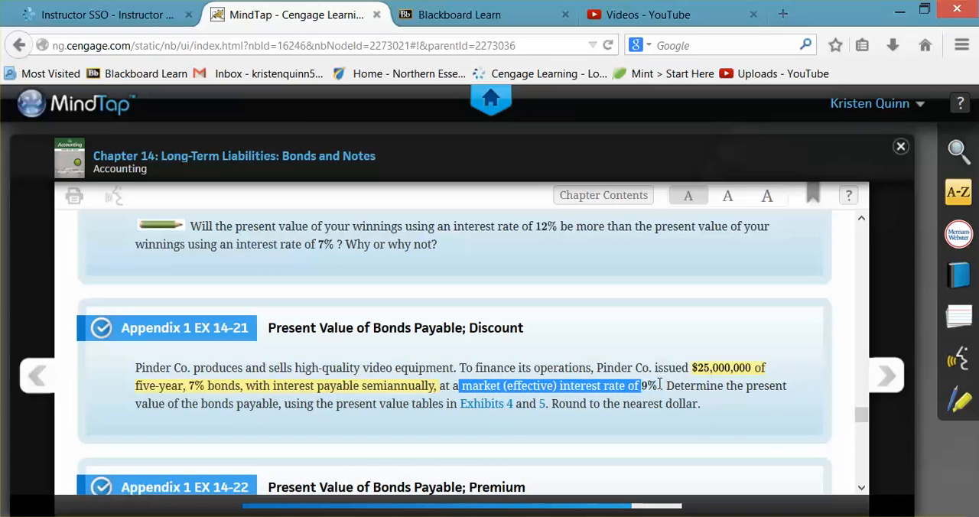
{"action": "left_click", "coordinate": [704, 416]}
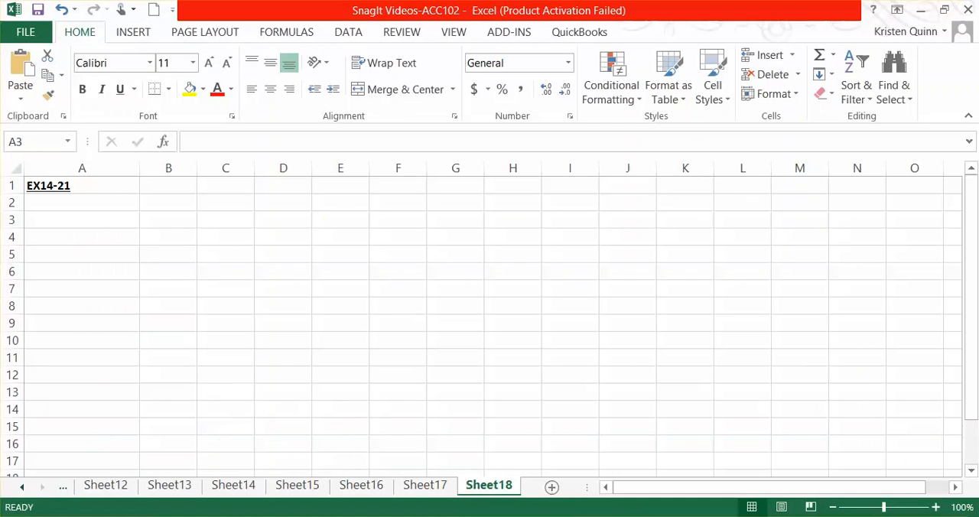
- Label A2 'Premium or discount' and B2 'Contract rate vs. Market rate'
{"action": "left_click", "coordinate": [83, 201]}
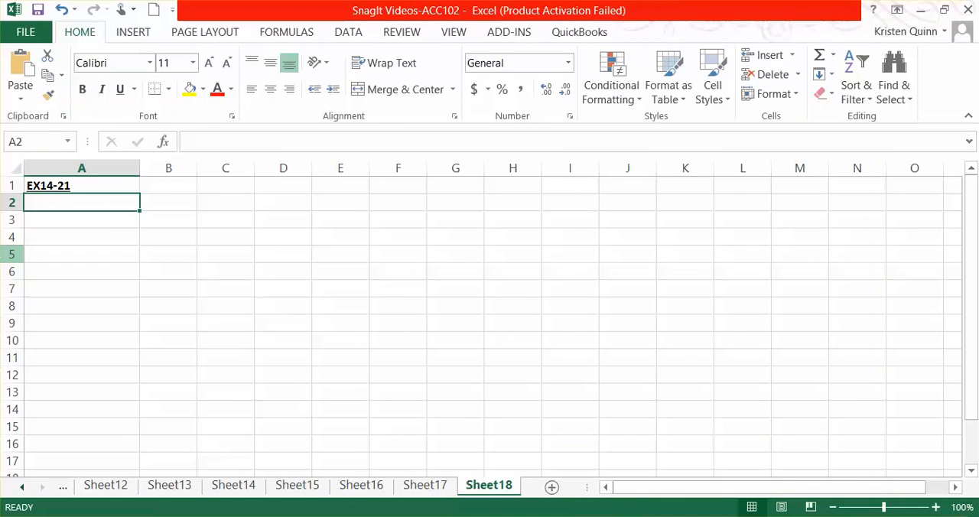
{"action": "type", "text": "Premium"}
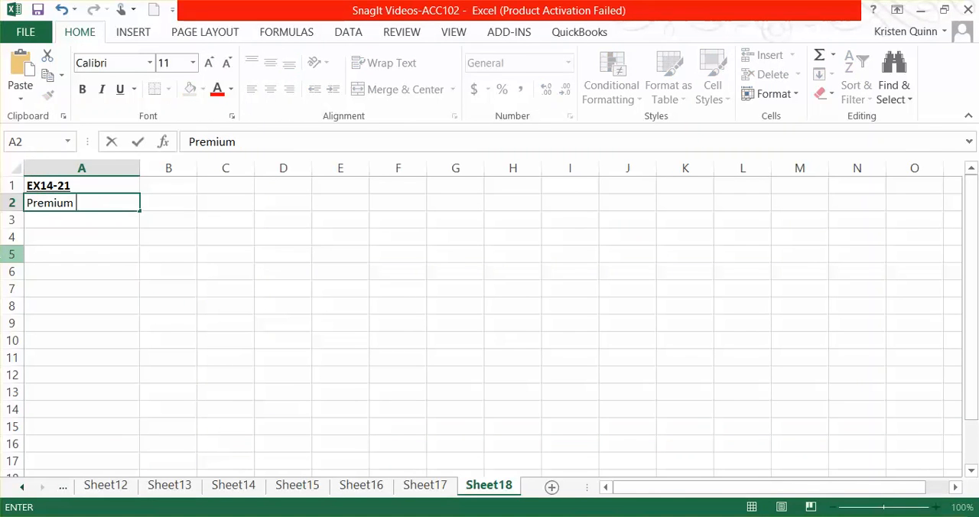
{"action": "type", "text": "or discount"}
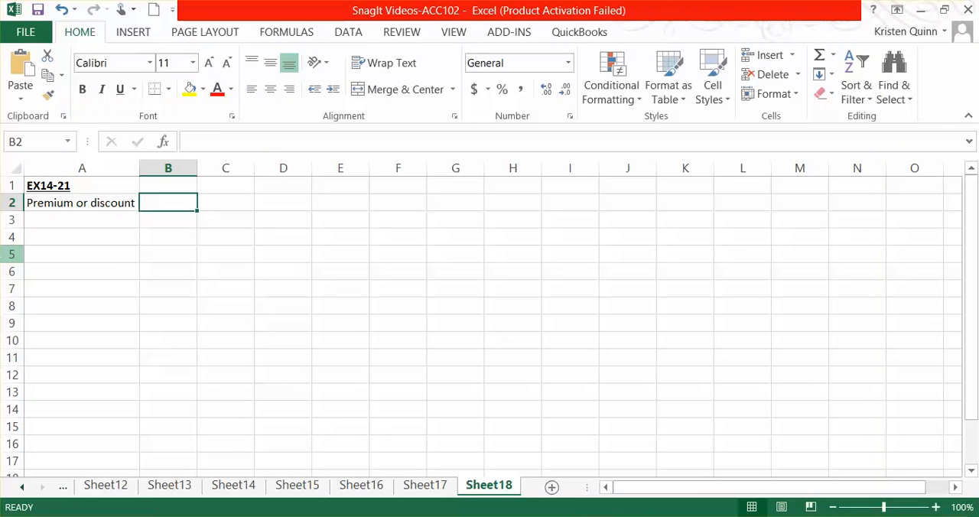
{"action": "type", "text": "Contract rate"}
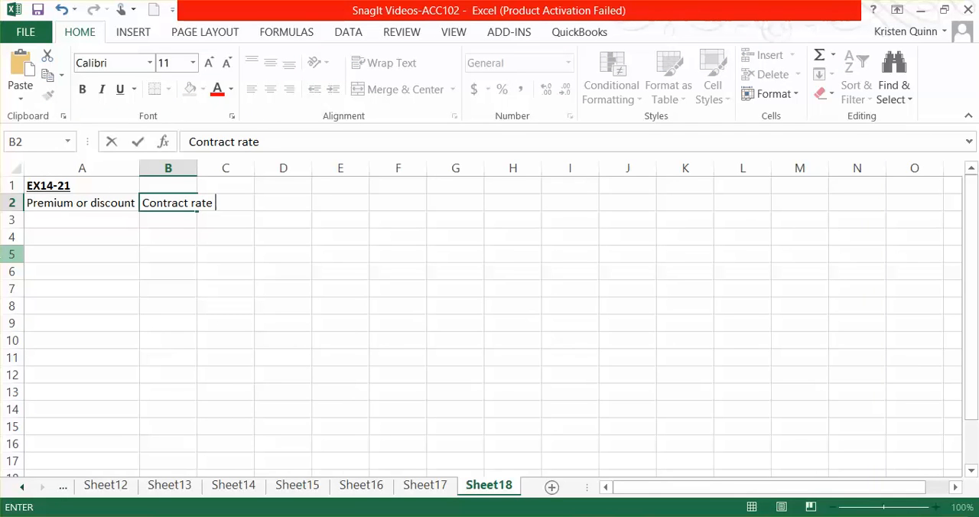
{"action": "type", "text": "vs. Mar"}
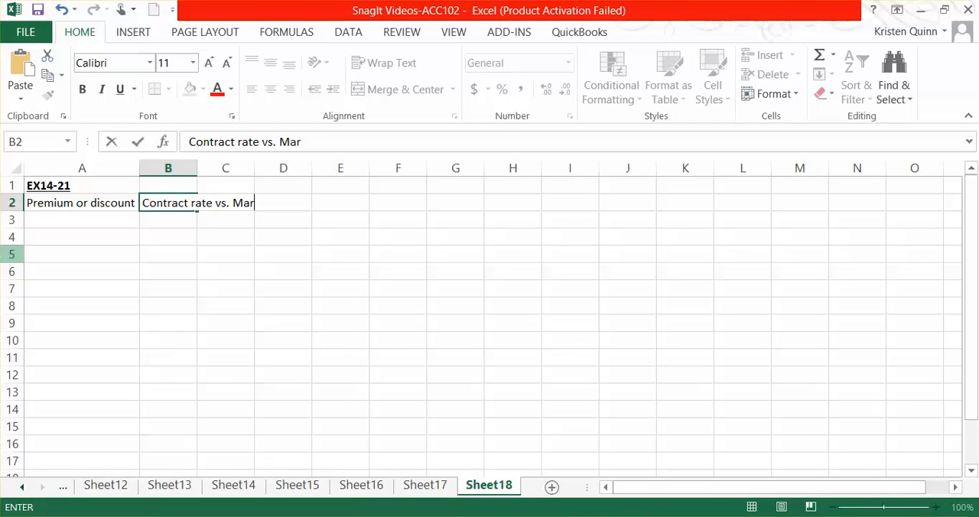
{"action": "type", "text": "ket rate"}
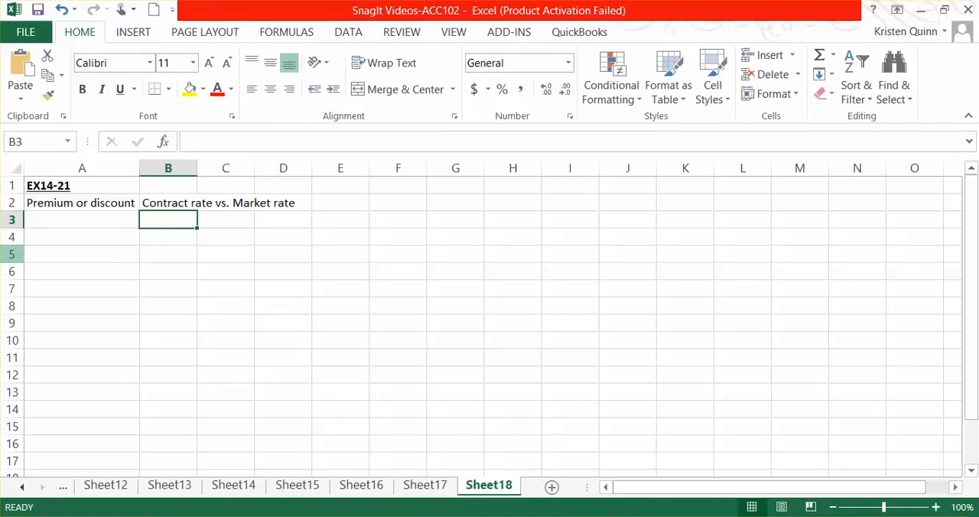
- Enter 7%<9% in B3 and conclude 'Discount' in A3
{"action": "type", "text": "7"}
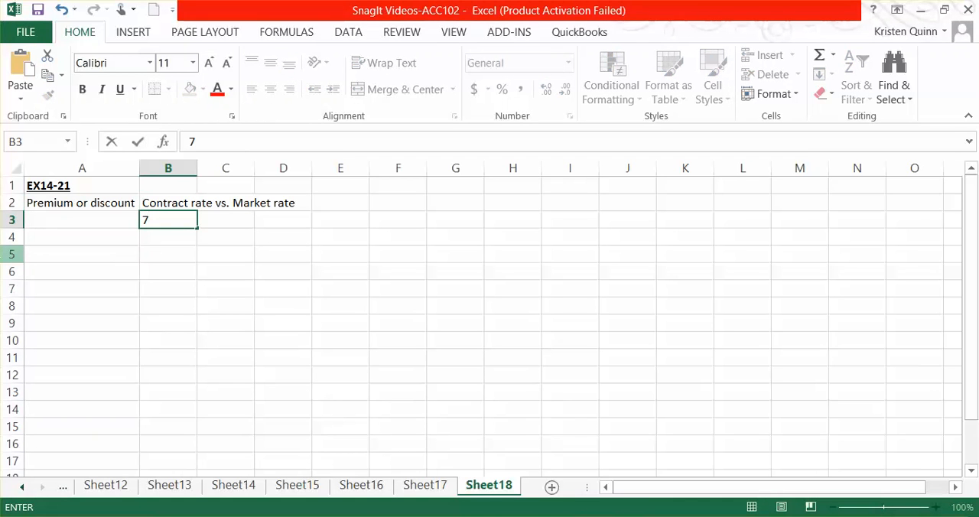
{"action": "type", "text": "%"}
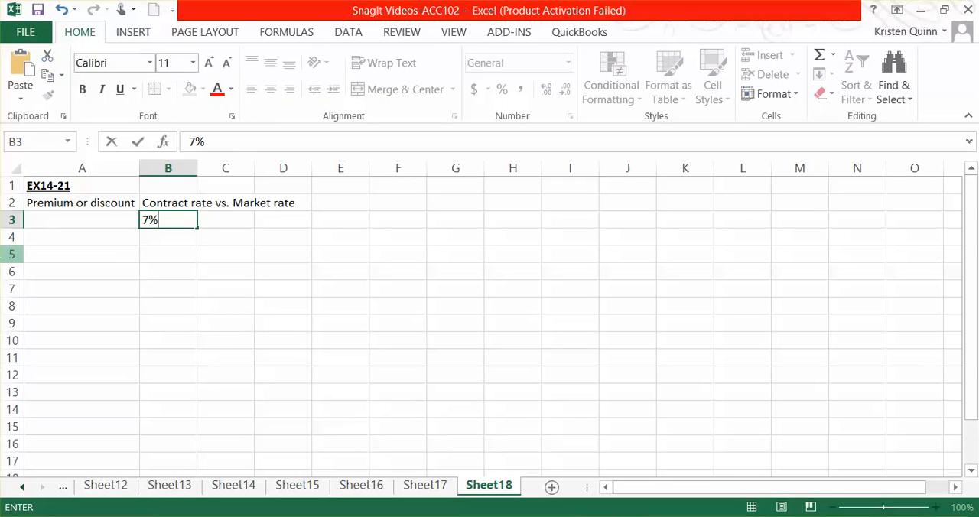
{"action": "type", "text": "<9"}
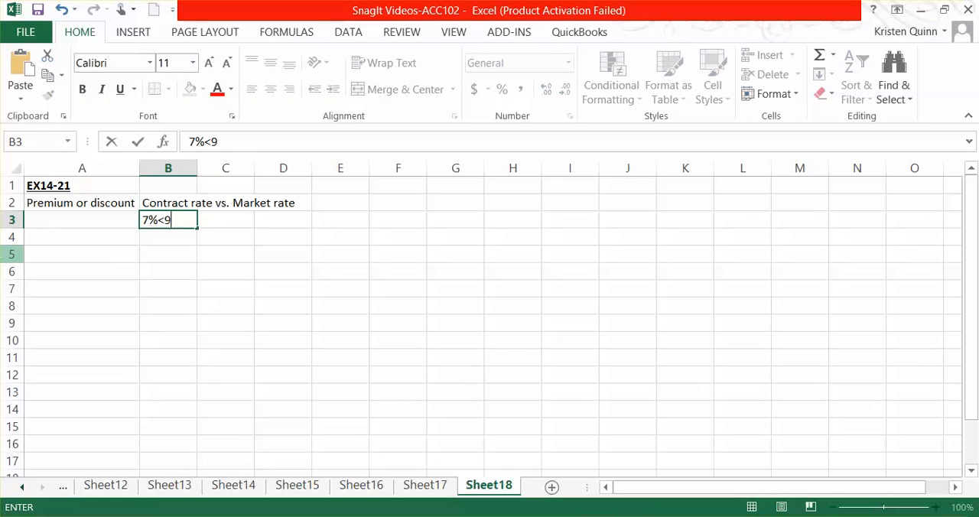
{"action": "type", "text": "%"}
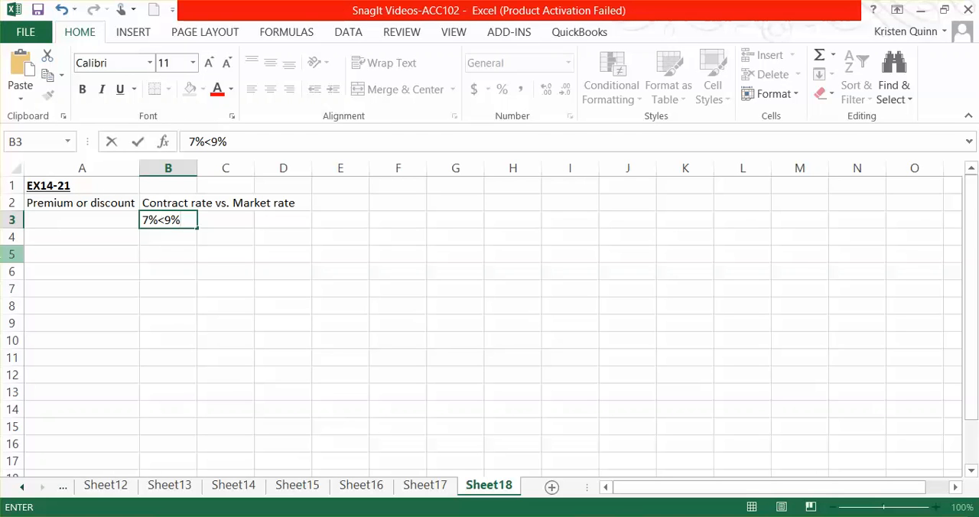
{"action": "key", "text": "Return"}
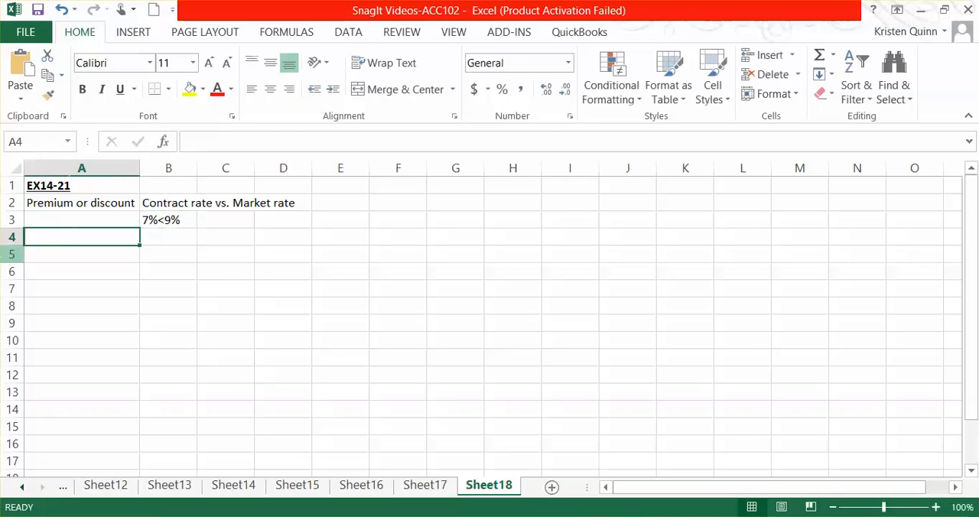
{"action": "type", "text": "Discount"}
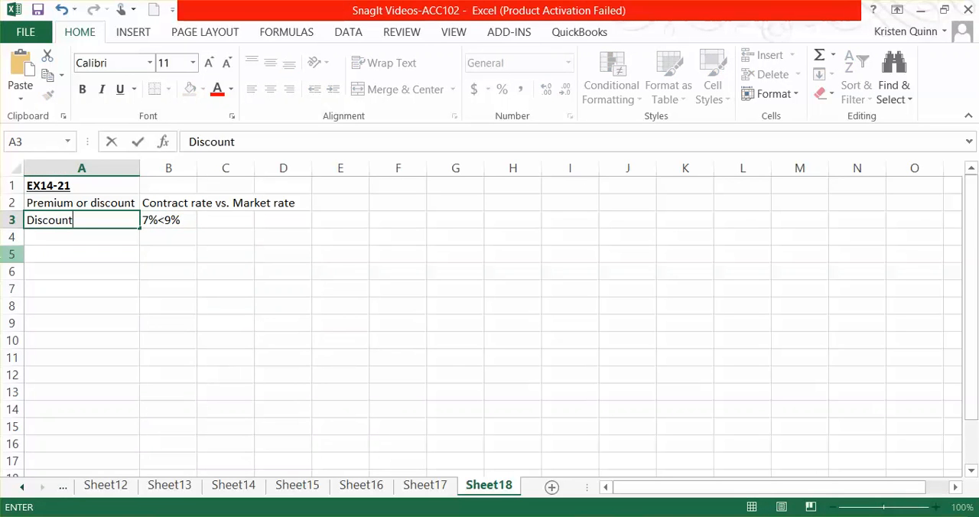
{"action": "key", "text": "Return"}
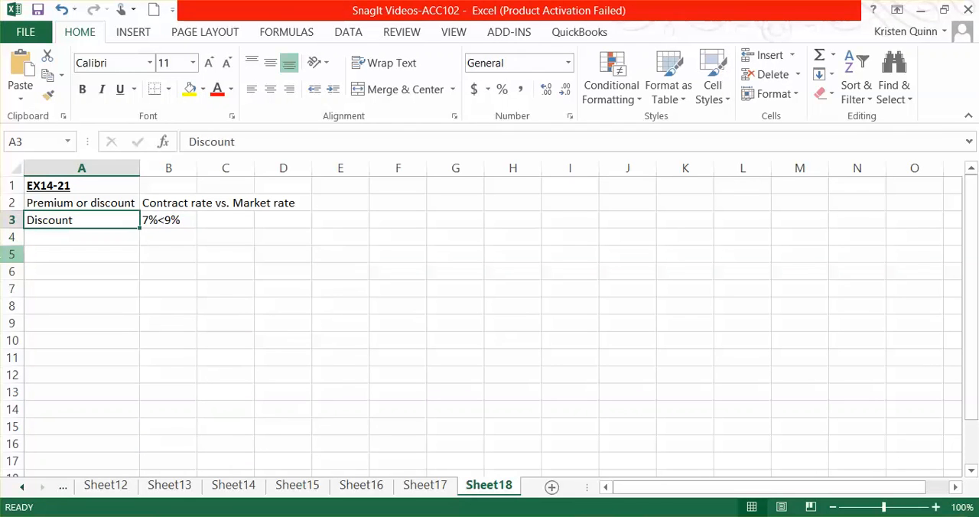
- Make the Discount answer in A3 bold with a yellow fill
{"action": "left_click", "coordinate": [83, 89]}
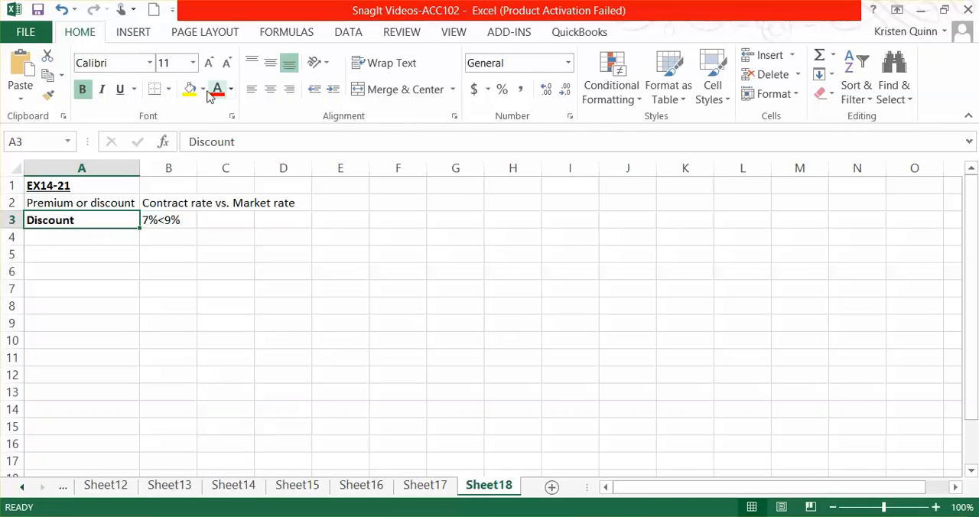
{"action": "left_click", "coordinate": [190, 88]}
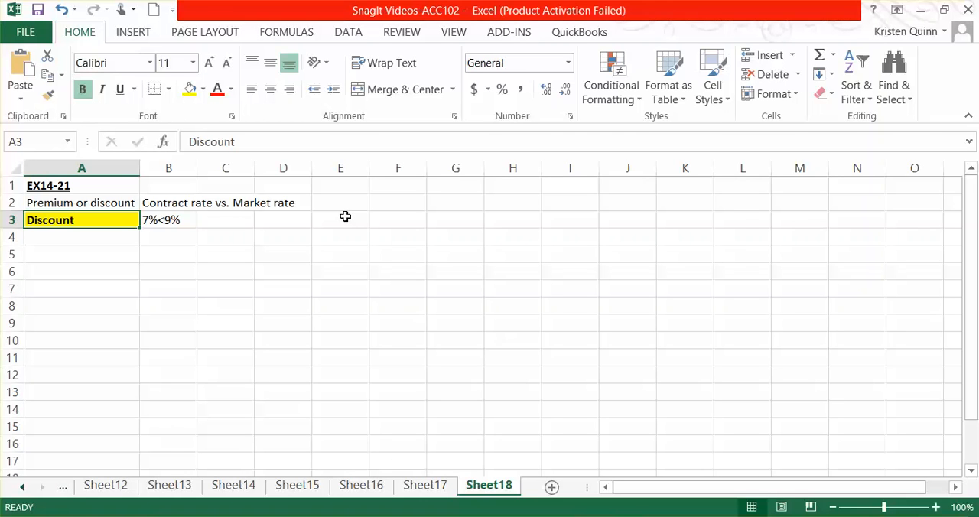
{"action": "left_click", "coordinate": [81, 254]}
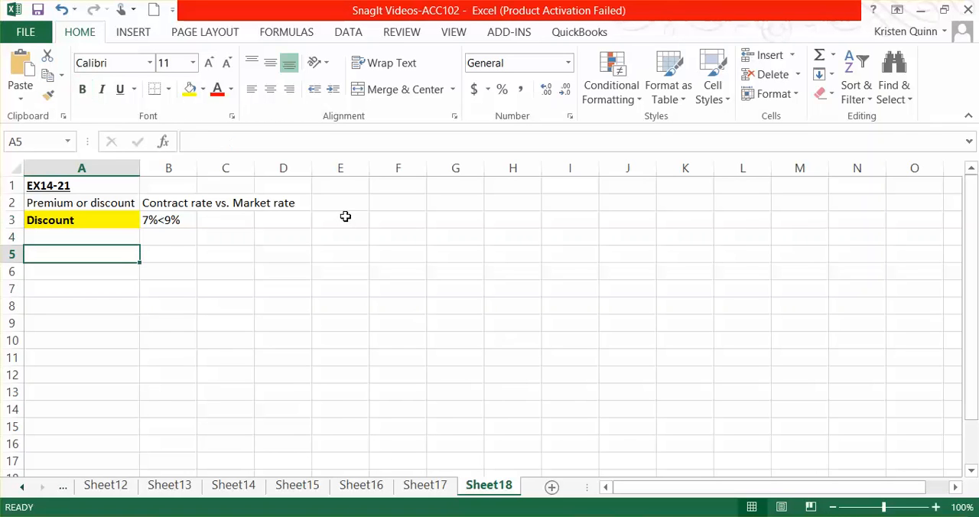
- Enter the note 'Interest payment = face value x interest (contract rate) x frequency'
{"action": "type", "text": "Interes"}
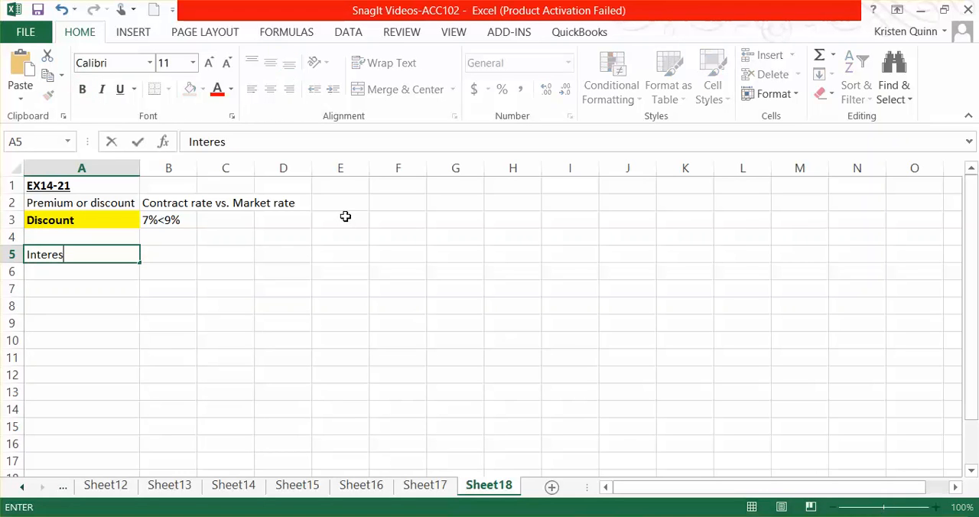
{"action": "type", "text": "t"}
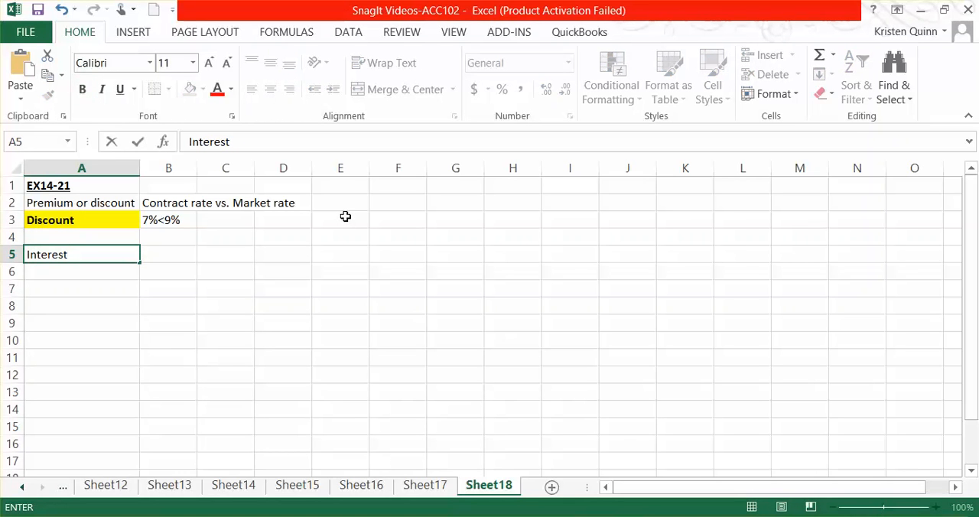
{"action": "type", "text": "payment ="}
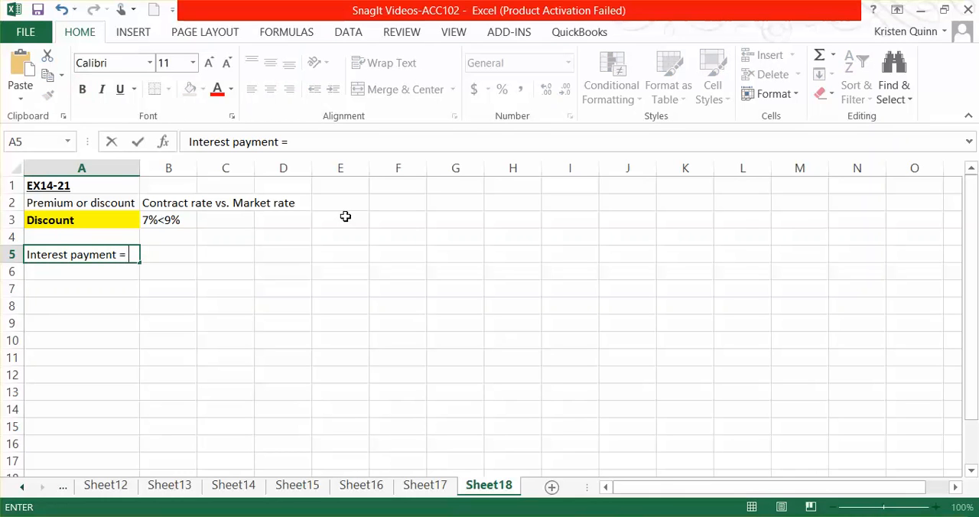
{"action": "type", "text": "face"}
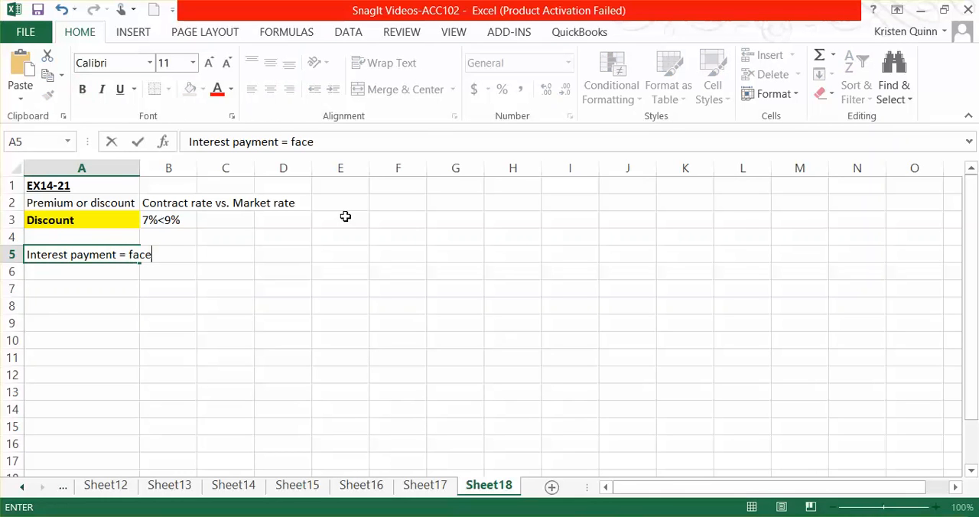
{"action": "type", "text": "value"}
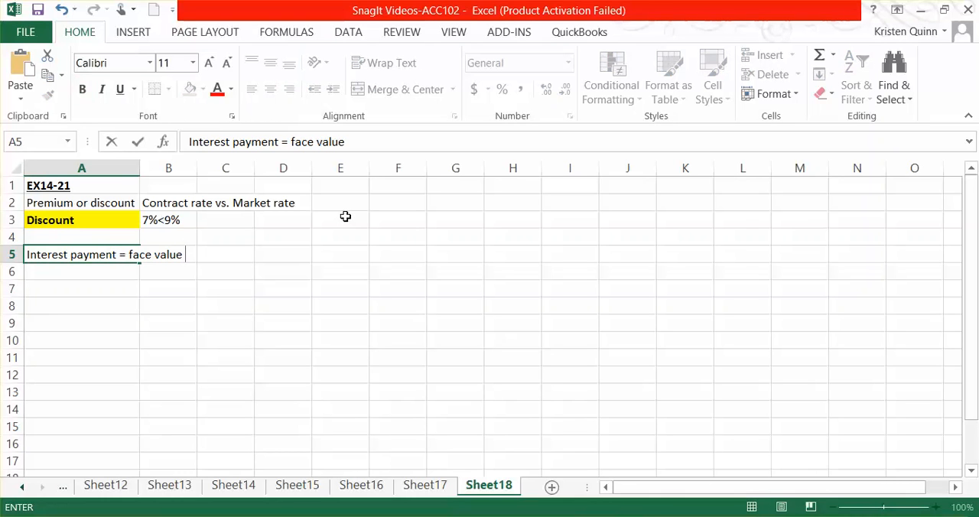
{"action": "type", "text": "x interest rate (cont"}
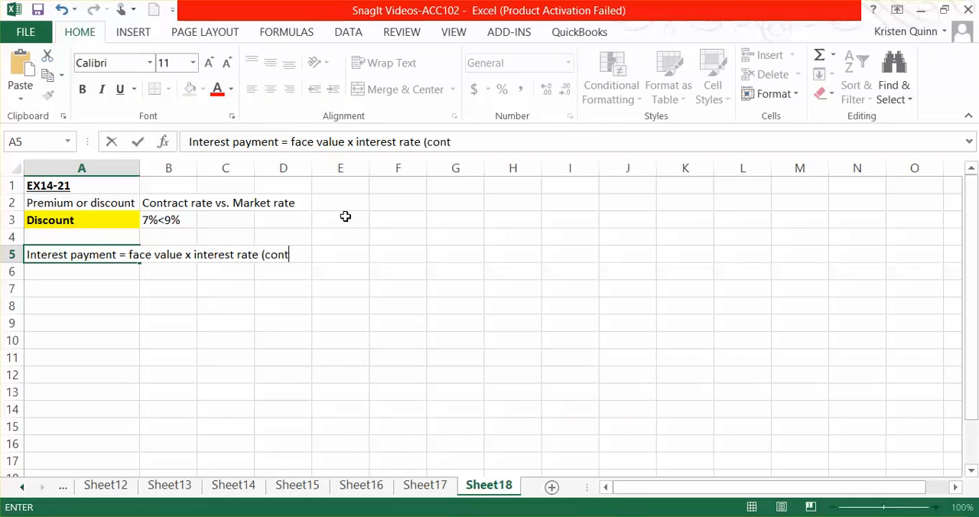
{"action": "type", "text": "ract rate)"}
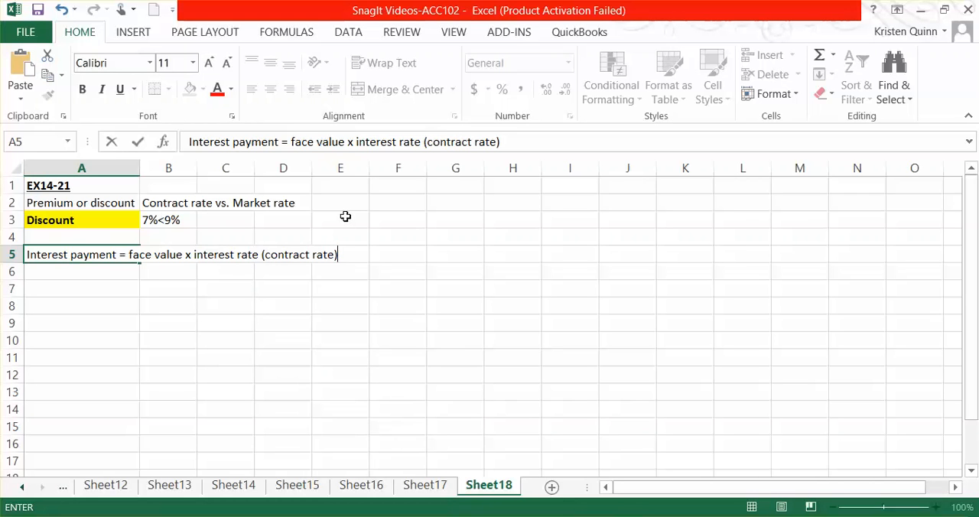
{"action": "type", "text": "x"}
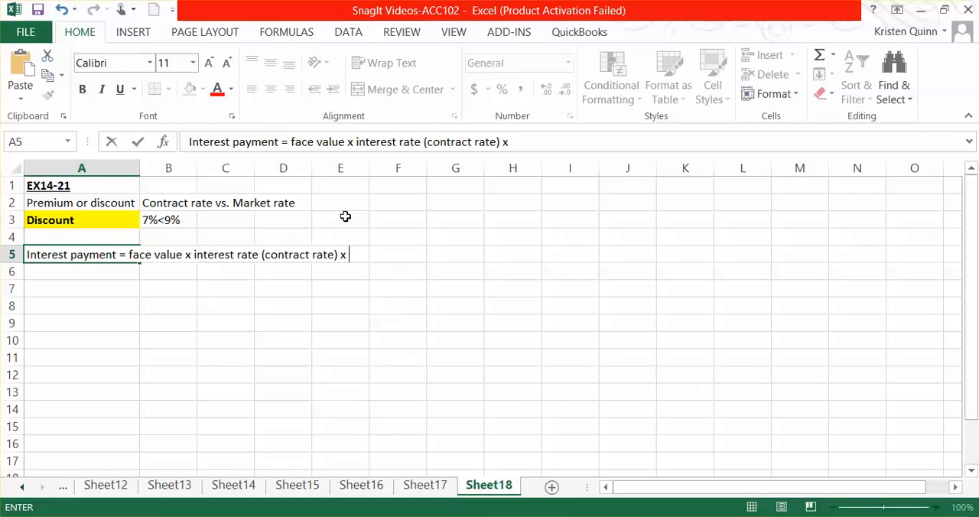
{"action": "type", "text": "frequ"}
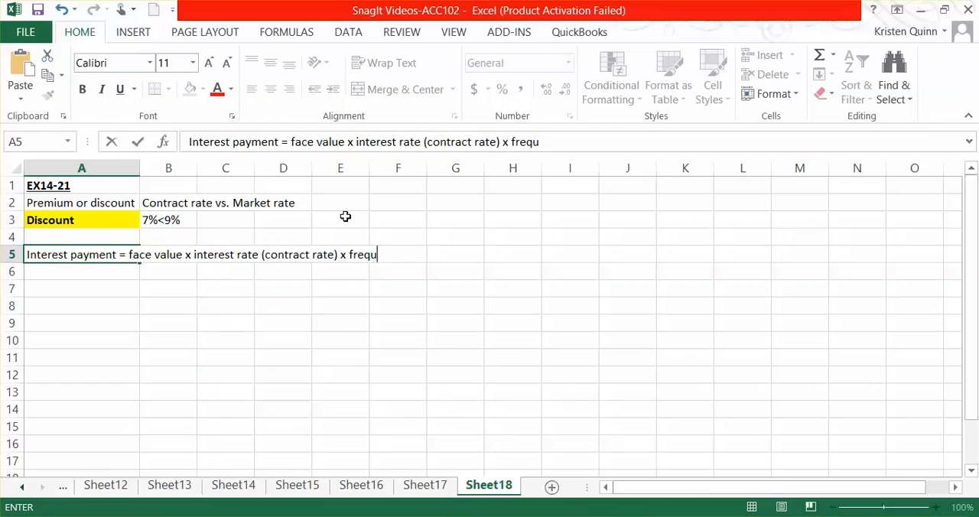
{"action": "key", "text": "Return"}
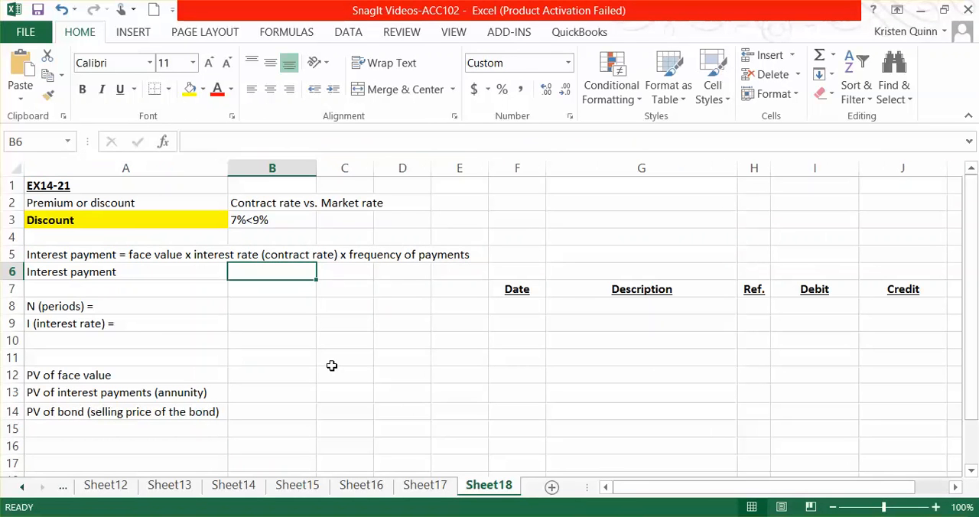
- Compute the interest payment as =25000000*.07*(1/2), giving 875,000
{"action": "type", "text": "=2"}
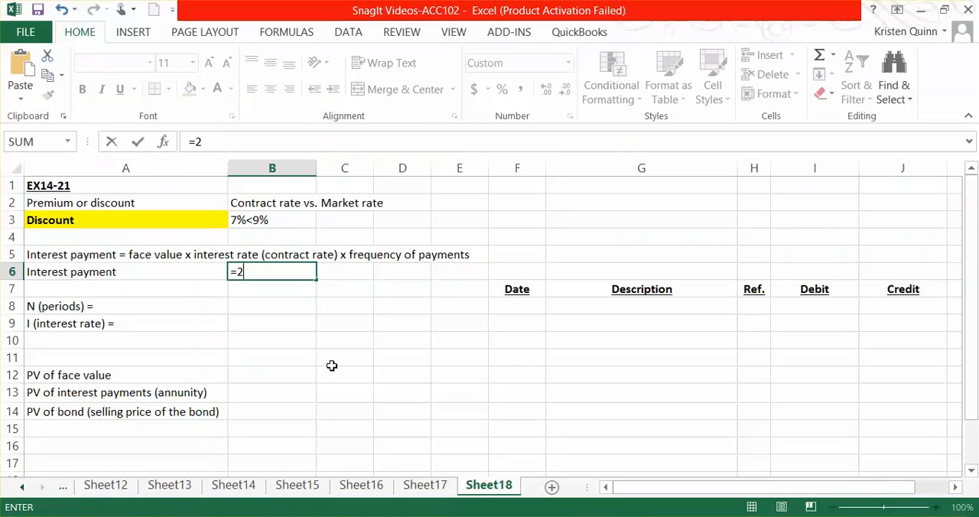
{"action": "type", "text": "5000"}
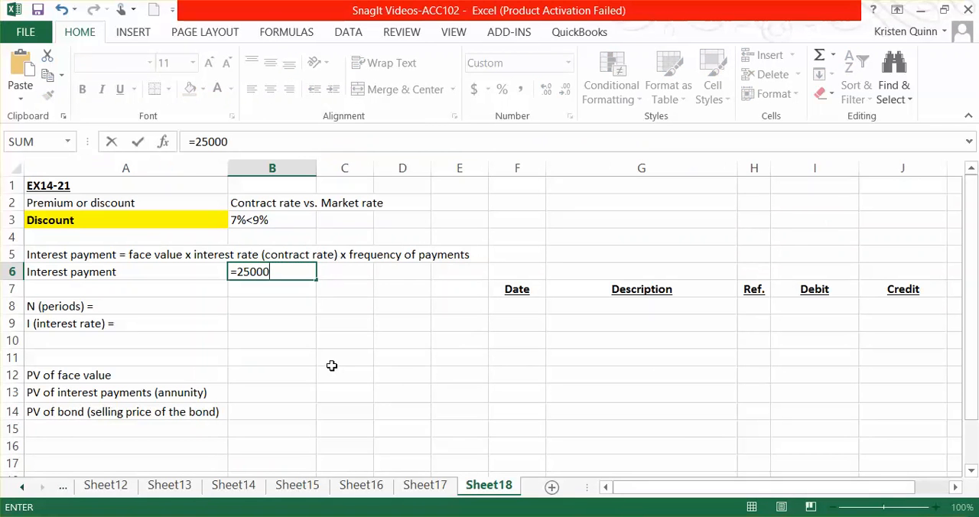
{"action": "type", "text": "000"}
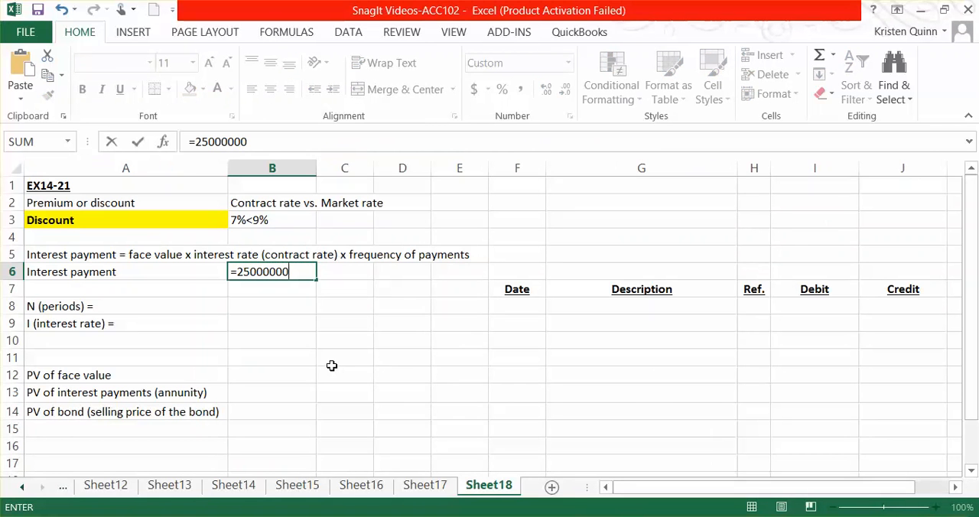
{"action": "type", "text": "*.07"}
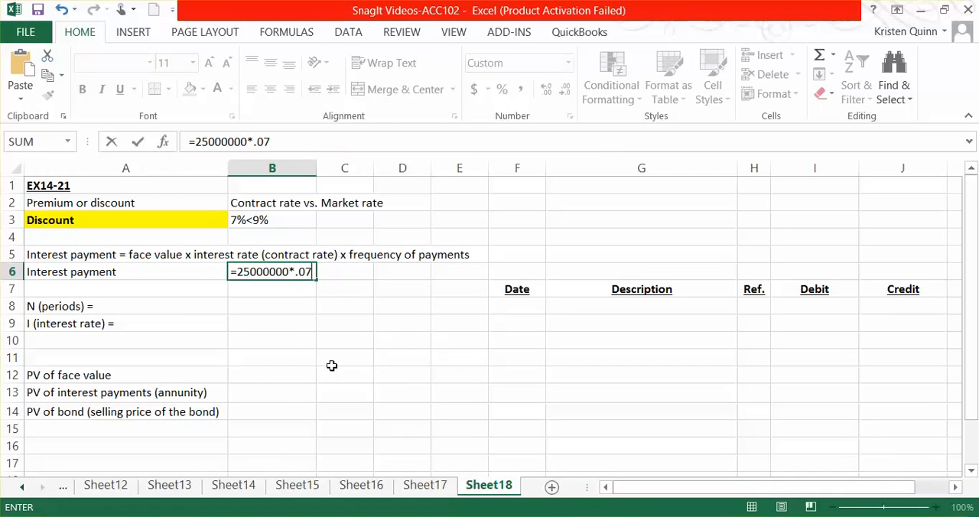
{"action": "type", "text": "*"}
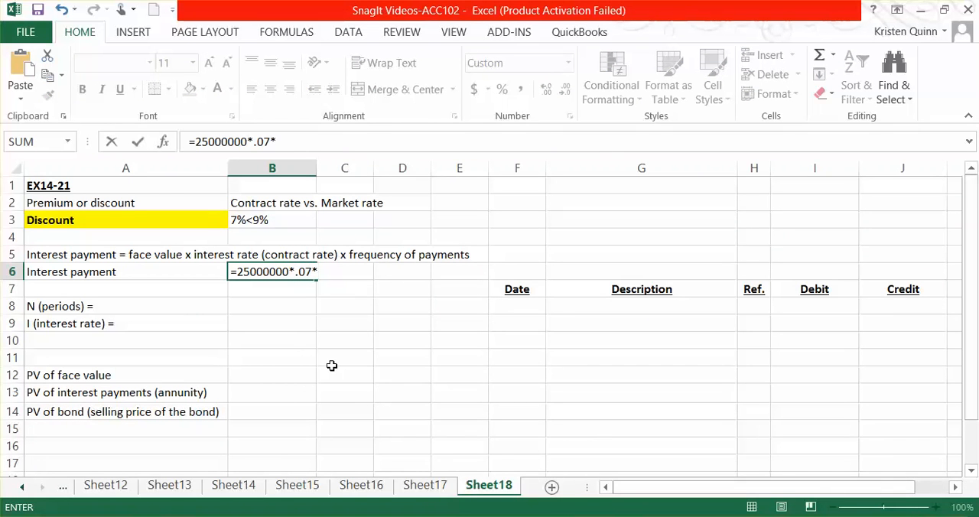
{"action": "type", "text": "("}
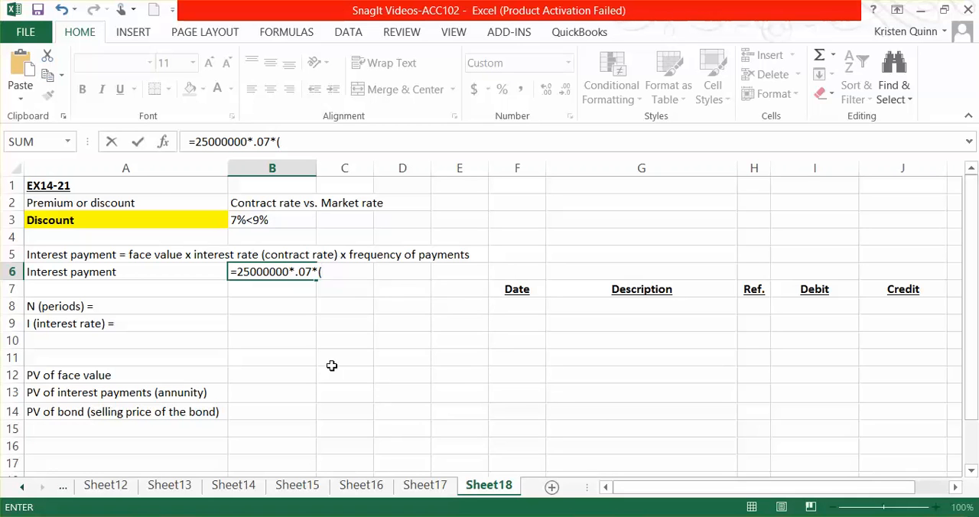
{"action": "type", "text": "1/2"}
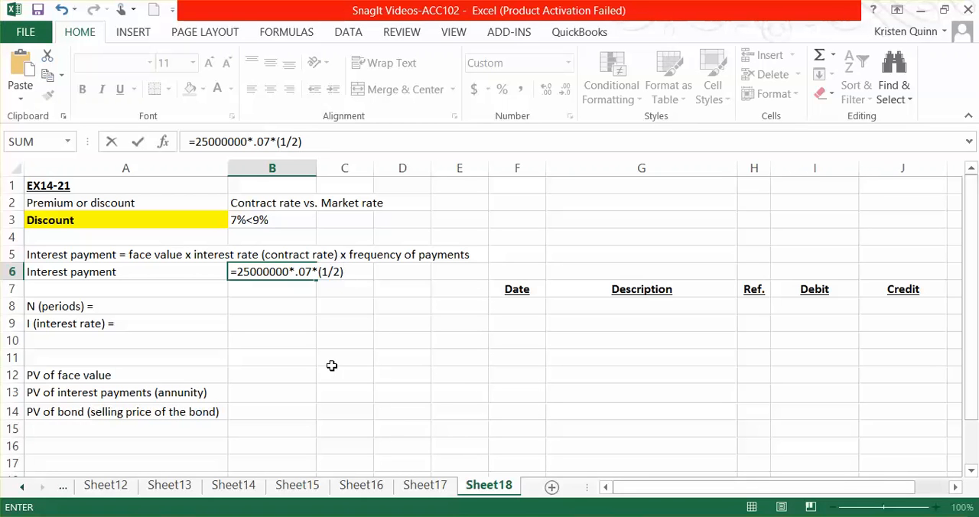
{"action": "key", "text": "Return"}
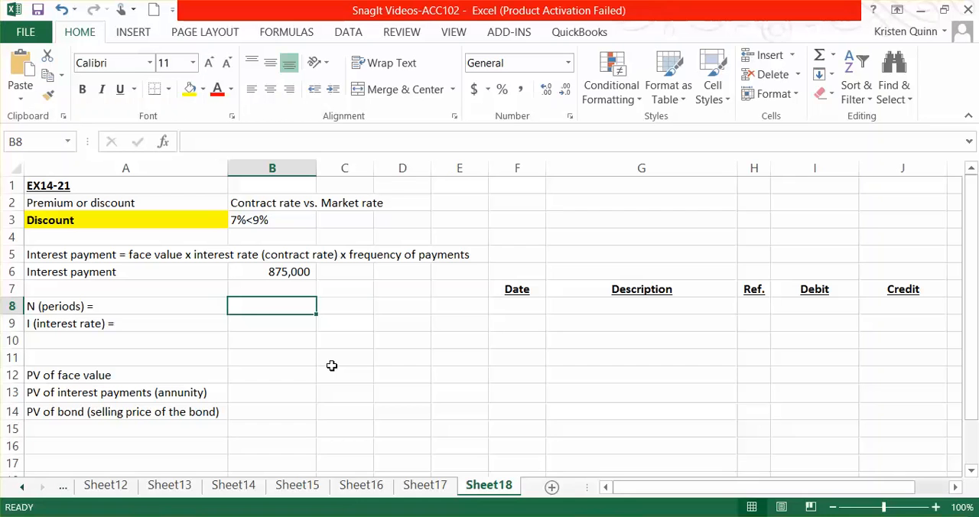
- Enter 10 for N (periods) and start the per-period rate as 9 divided by 2
{"action": "type", "text": "10"}
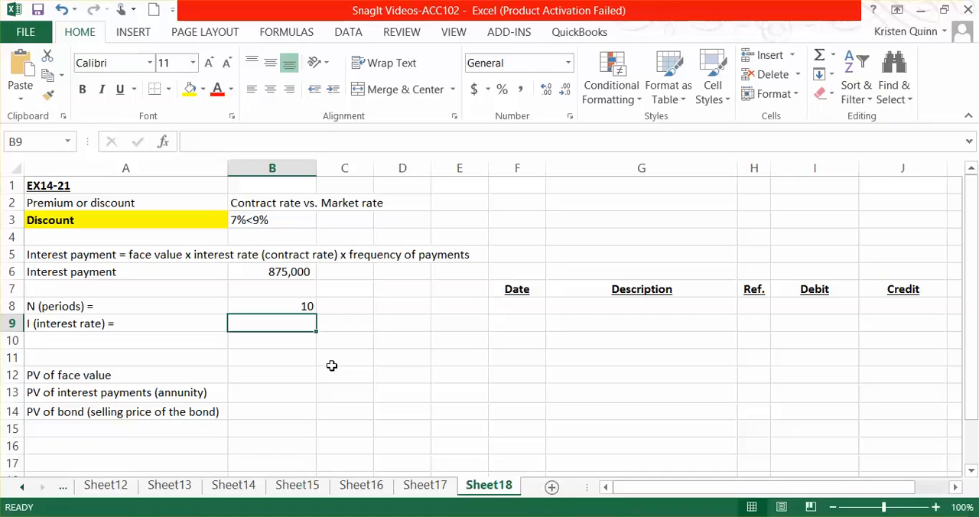
{"action": "type", "text": "=9"}
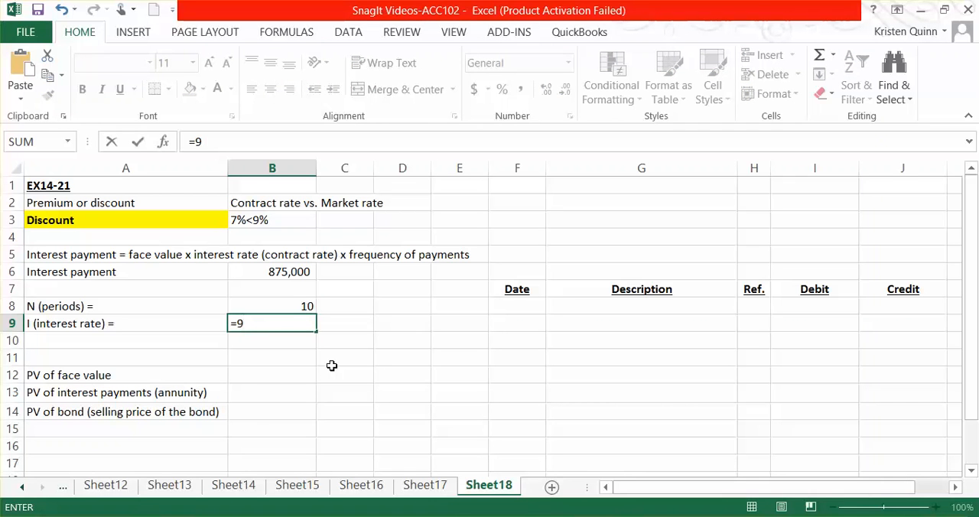
{"action": "type", "text": "/"}
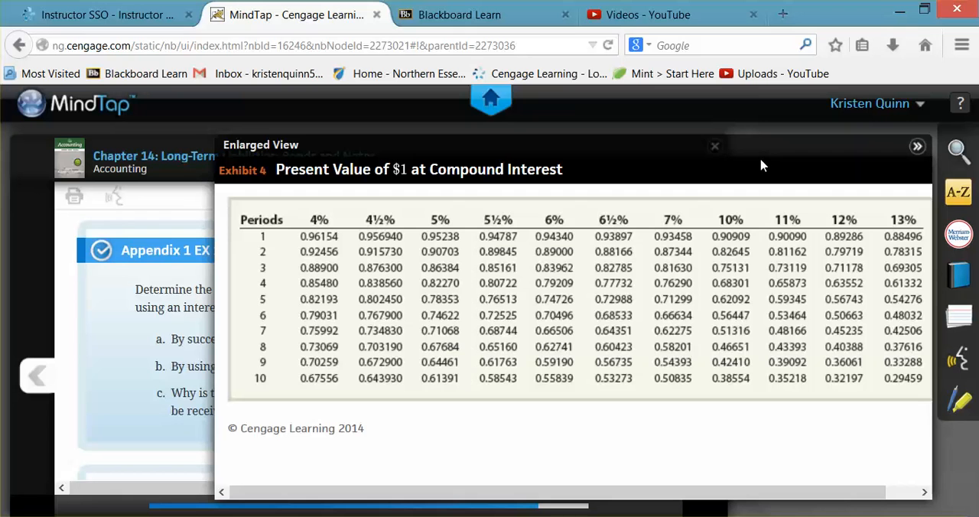
{"action": "mouse_move", "coordinate": [696, 161]}
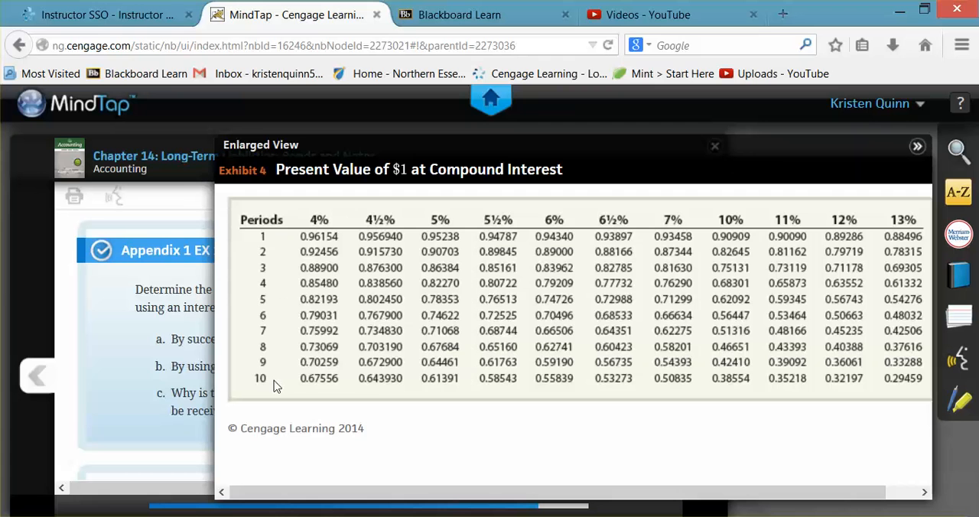
{"action": "mouse_move", "coordinate": [376, 393]}
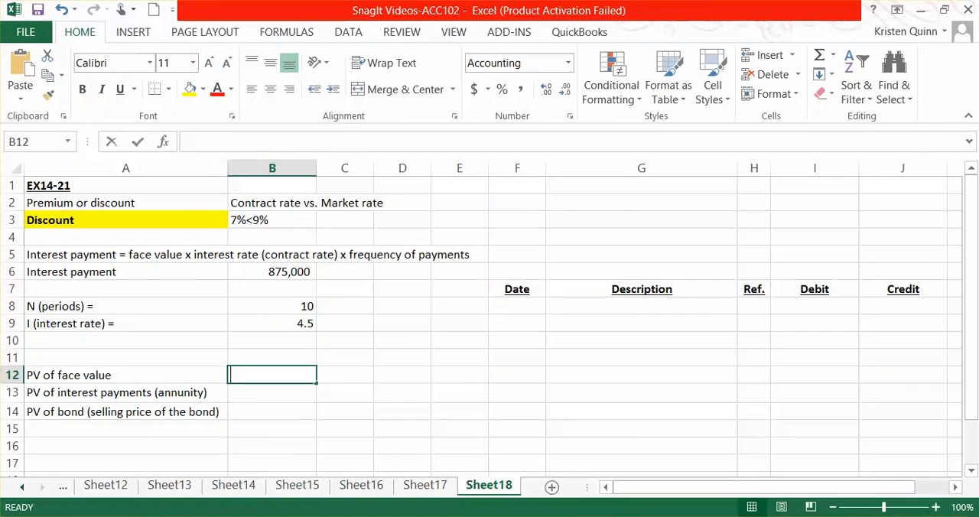
- Compute the PV of face value as =25000000*.643930, giving 16,098,250.00
{"action": "type", "text": "=25"}
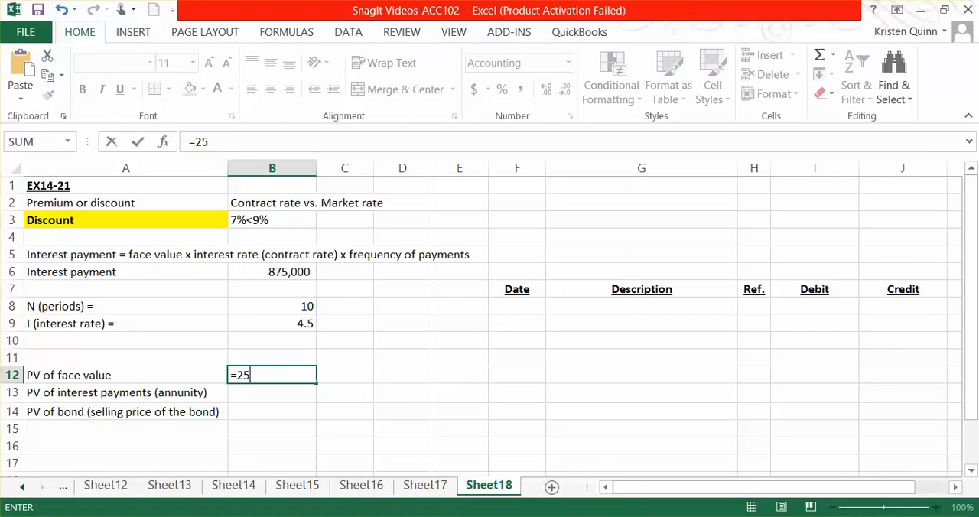
{"action": "type", "text": "000000"}
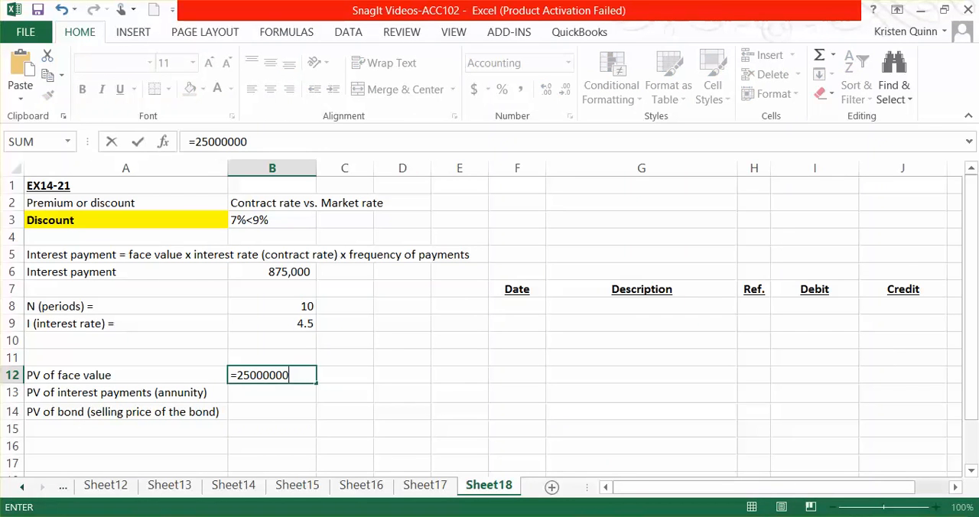
{"action": "type", "text": "*"}
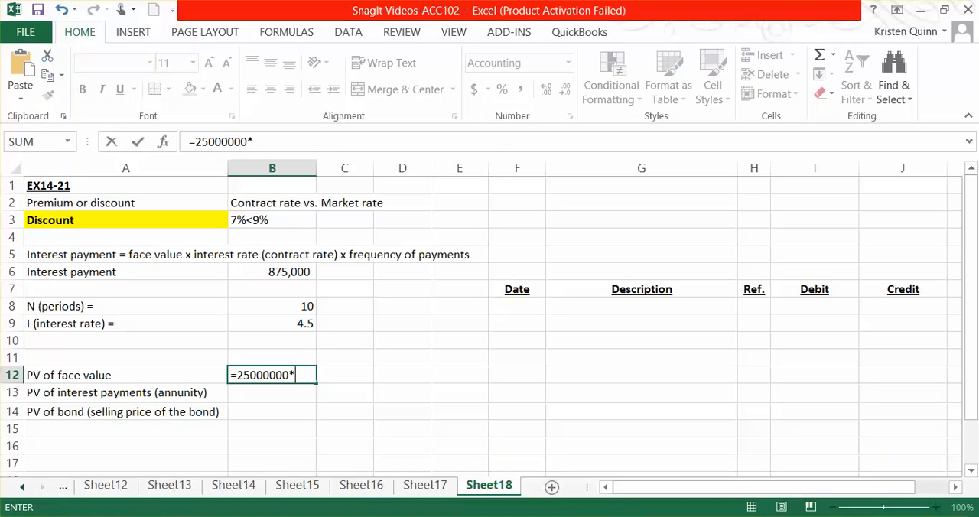
{"action": "type", "text": "."}
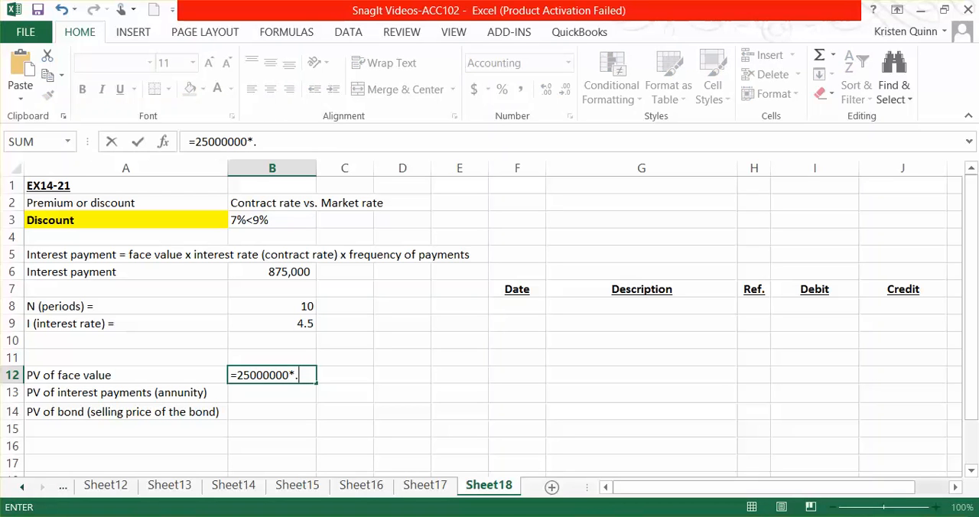
{"action": "type", "text": "64"}
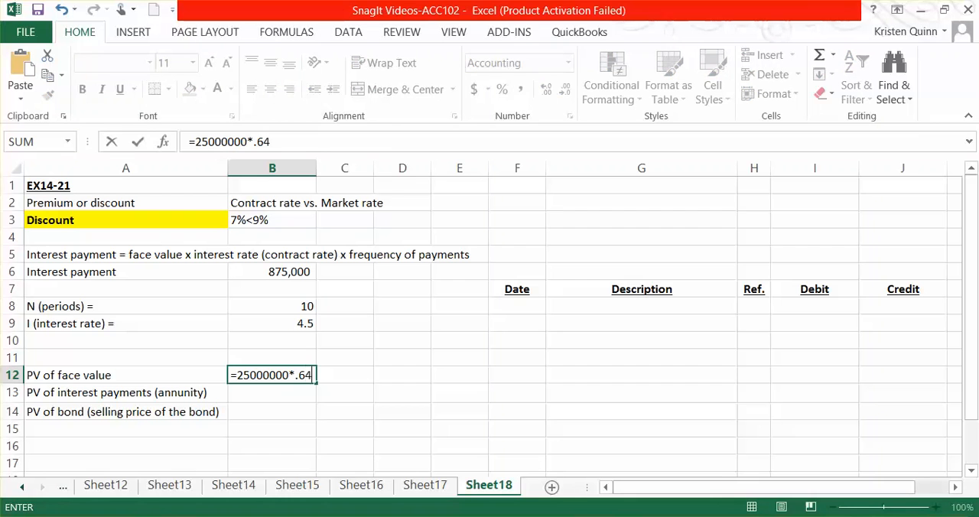
{"action": "type", "text": "39"}
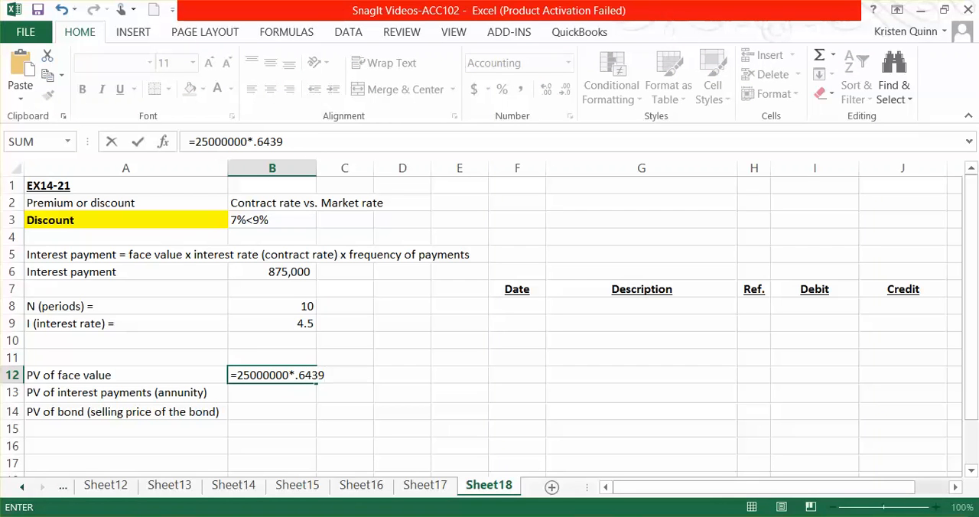
{"action": "type", "text": "30"}
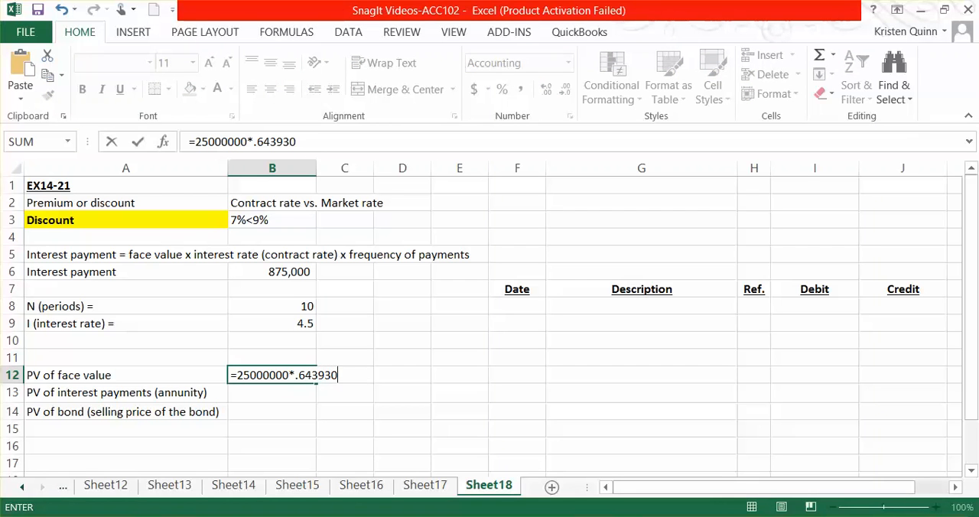
{"action": "key", "text": "Return"}
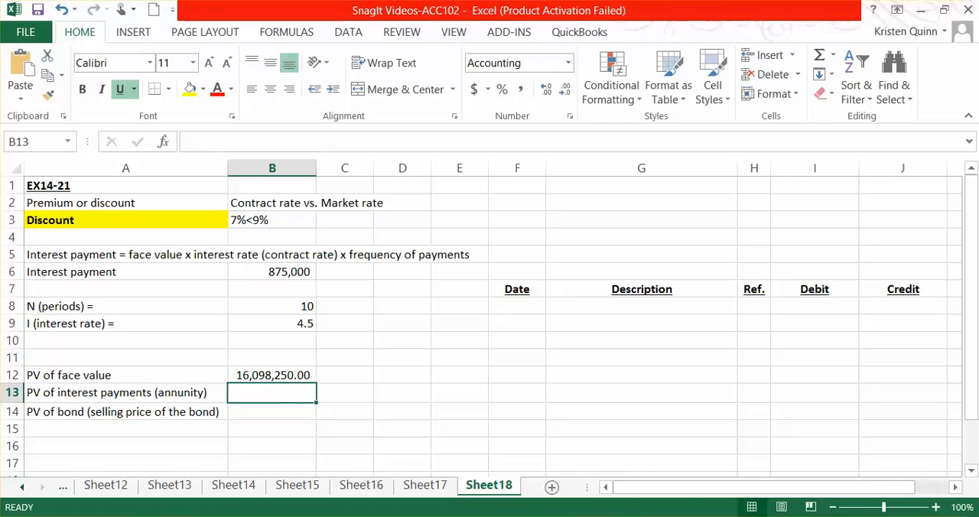
{"action": "left_click", "coordinate": [272, 272]}
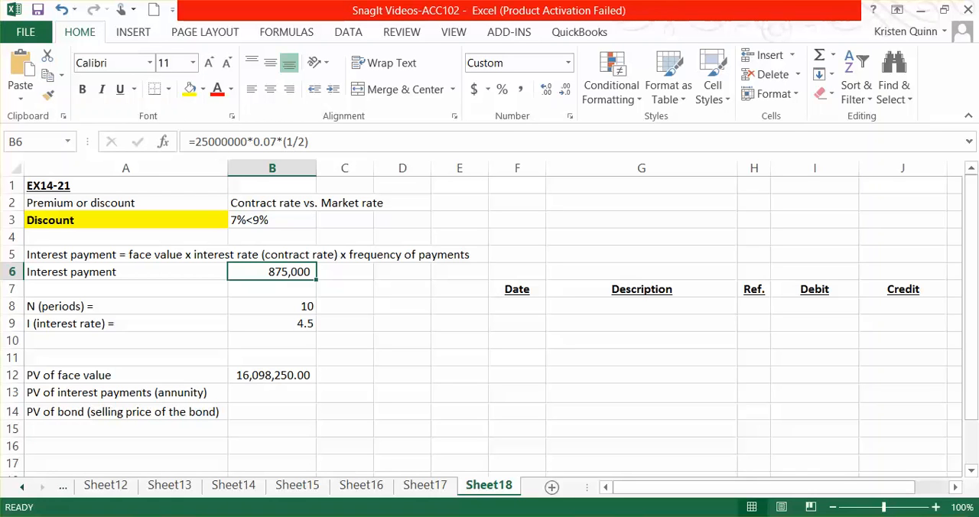
{"action": "mouse_move", "coordinate": [410, 355]}
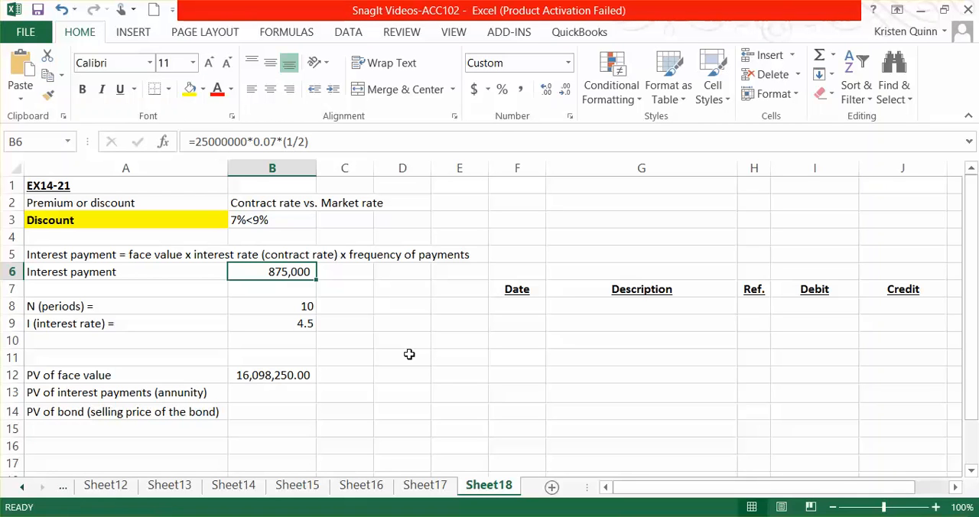
{"action": "mouse_move", "coordinate": [412, 359]}
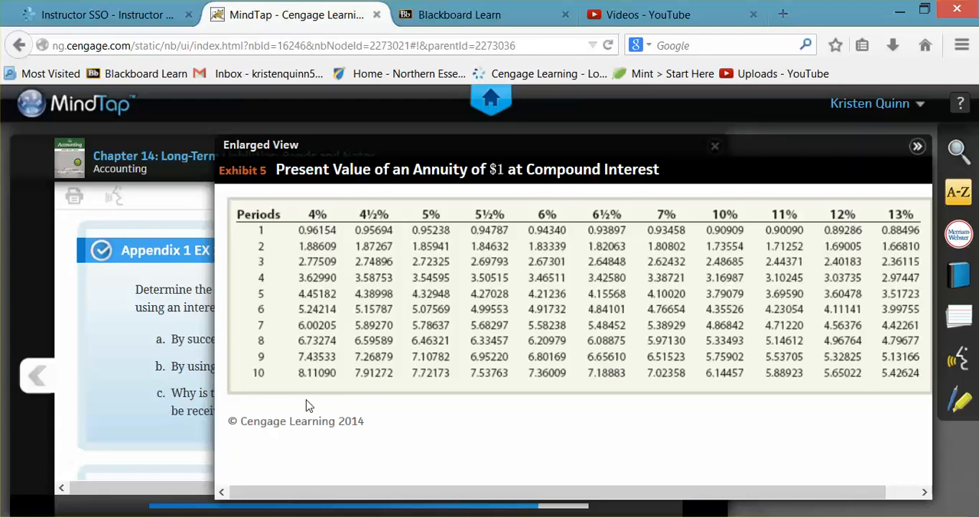
{"action": "mouse_move", "coordinate": [272, 382]}
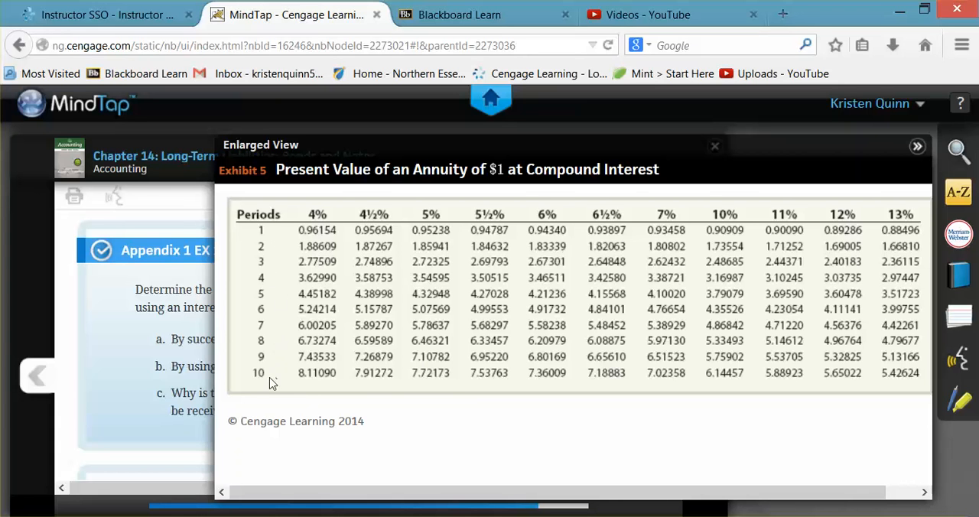
{"action": "mouse_move", "coordinate": [372, 389]}
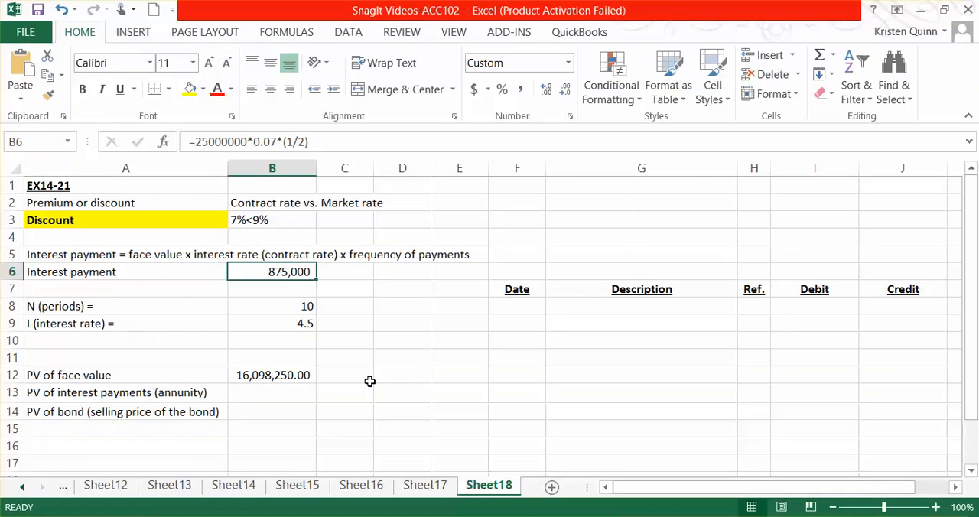
- Compute the PV of interest payments in B13 as =875000*7.91272, giving 6,923,630.00
{"action": "left_click", "coordinate": [272, 392]}
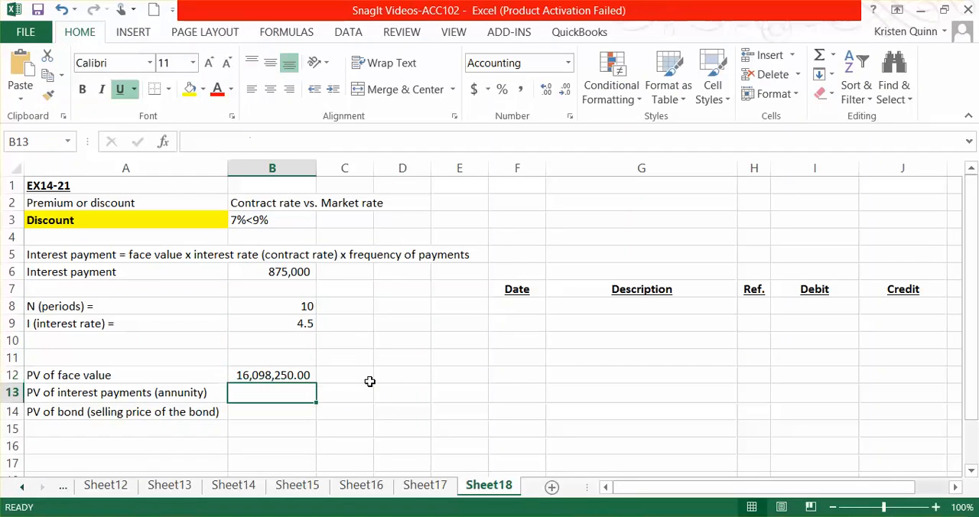
{"action": "type", "text": "="}
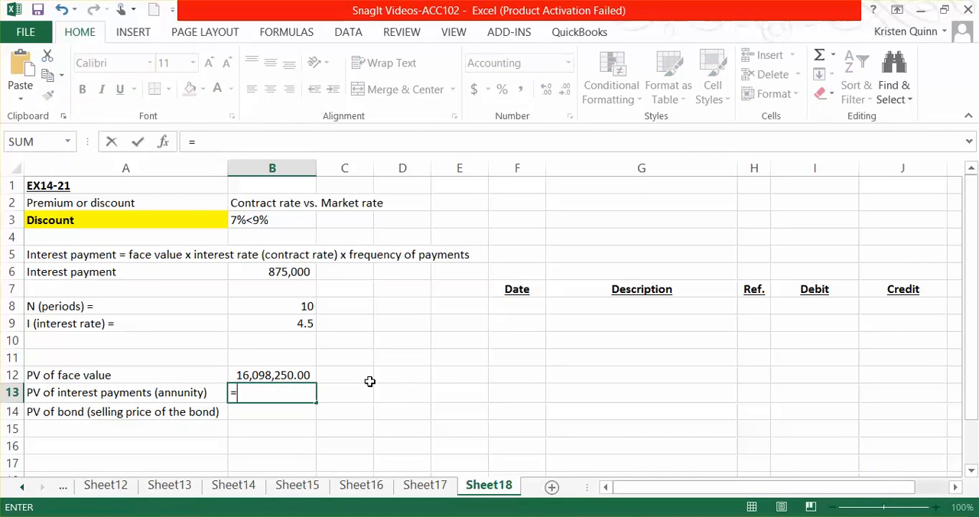
{"action": "type", "text": "87500"}
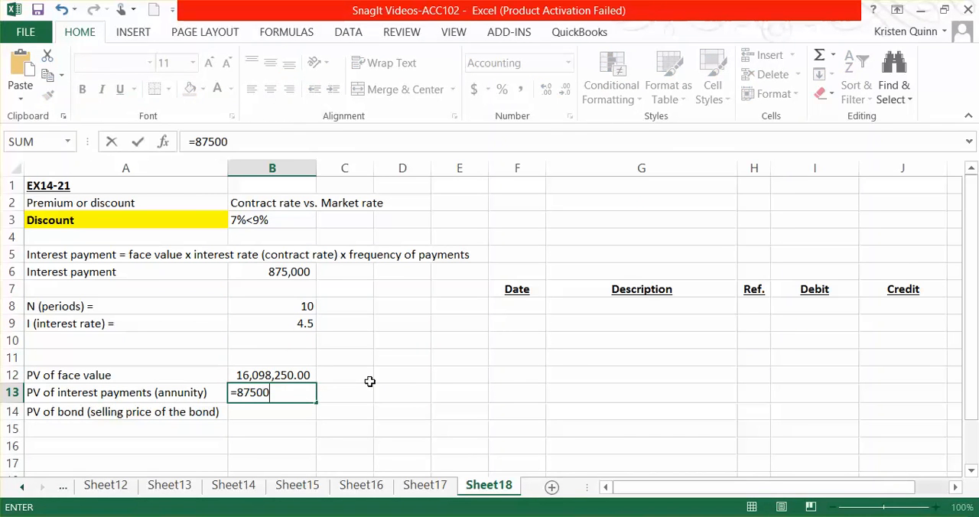
{"action": "type", "text": "0"}
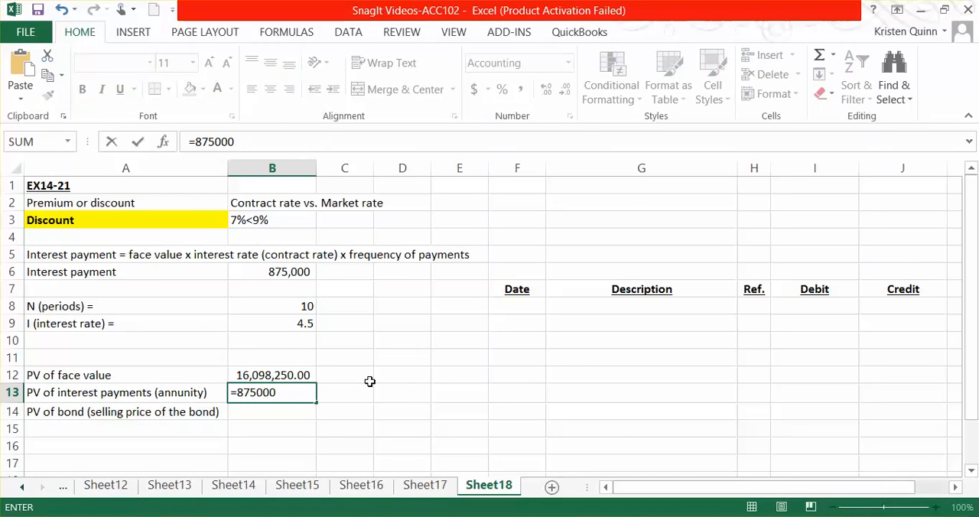
{"action": "type", "text": "*"}
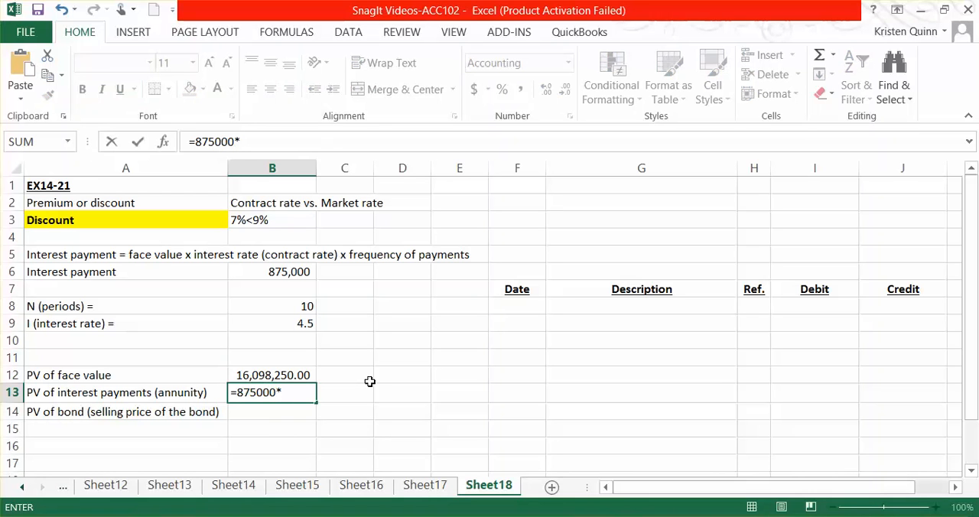
{"action": "type", "text": "7."}
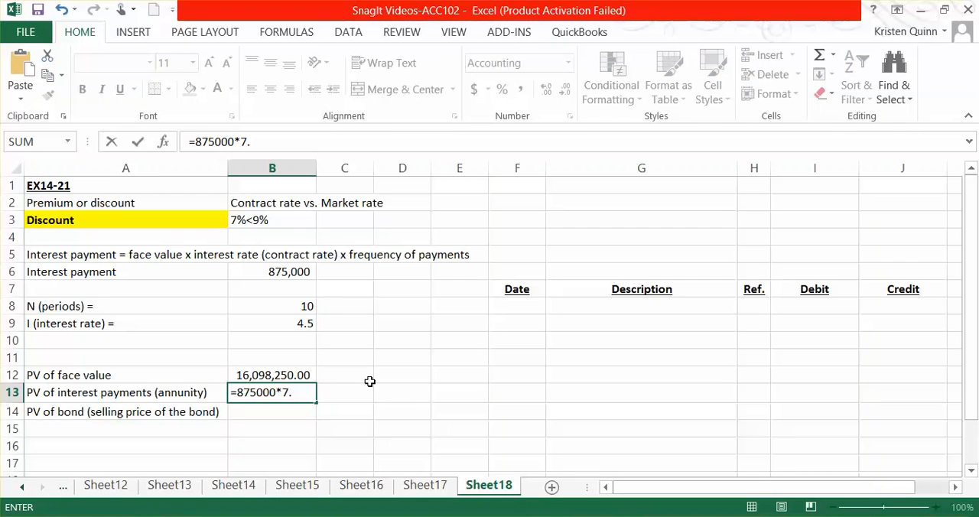
{"action": "type", "text": "91"}
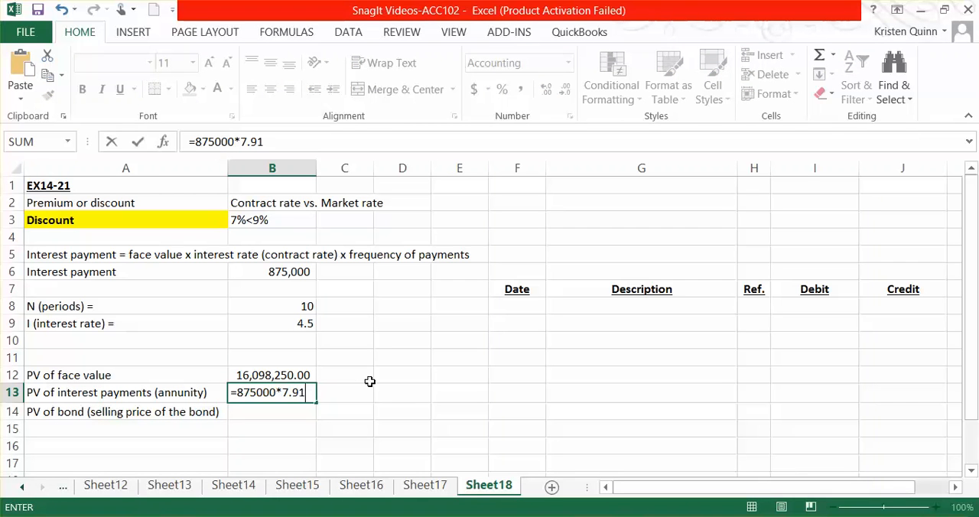
{"action": "type", "text": "272"}
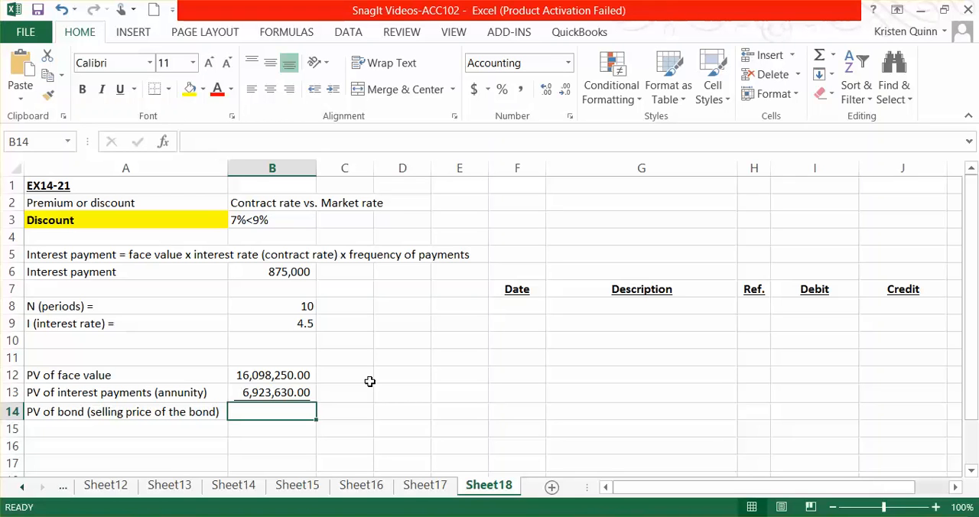
- Sum B12+B13 for the 23,021,880.00 selling price and move to the journal's Date cell
{"action": "type", "text": "=B12"}
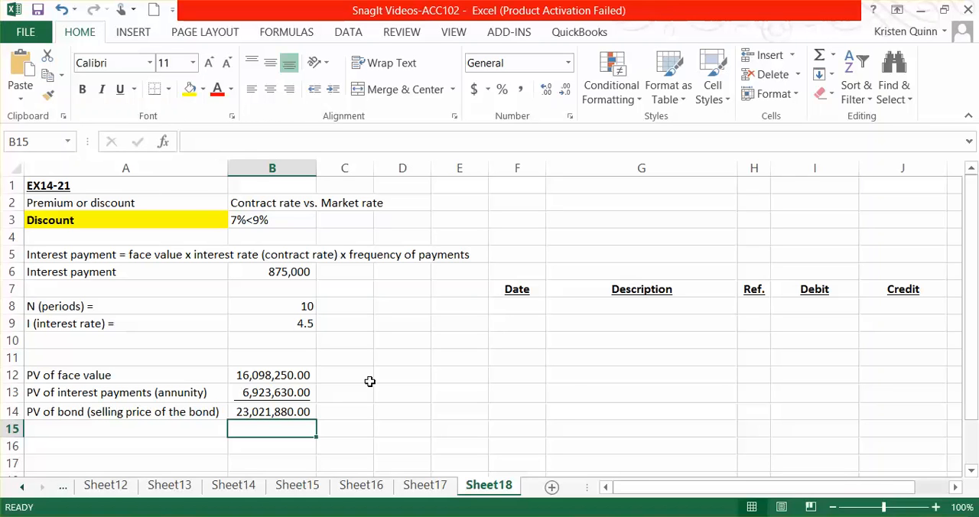
{"action": "left_click", "coordinate": [516, 306]}
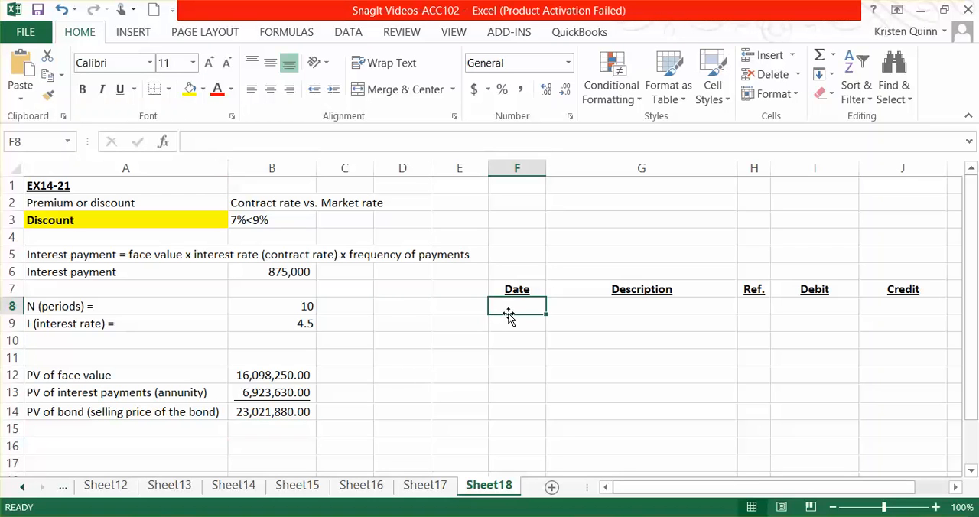
- Record the journal's first line: Jan. 1, Cash, debit 23,021,880
{"action": "type", "text": "Jan."}
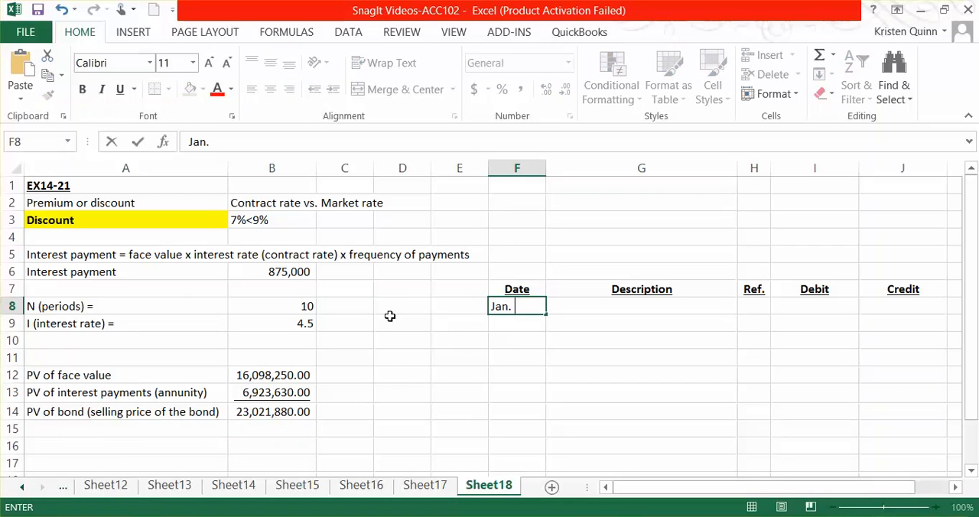
{"action": "type", "text": "1"}
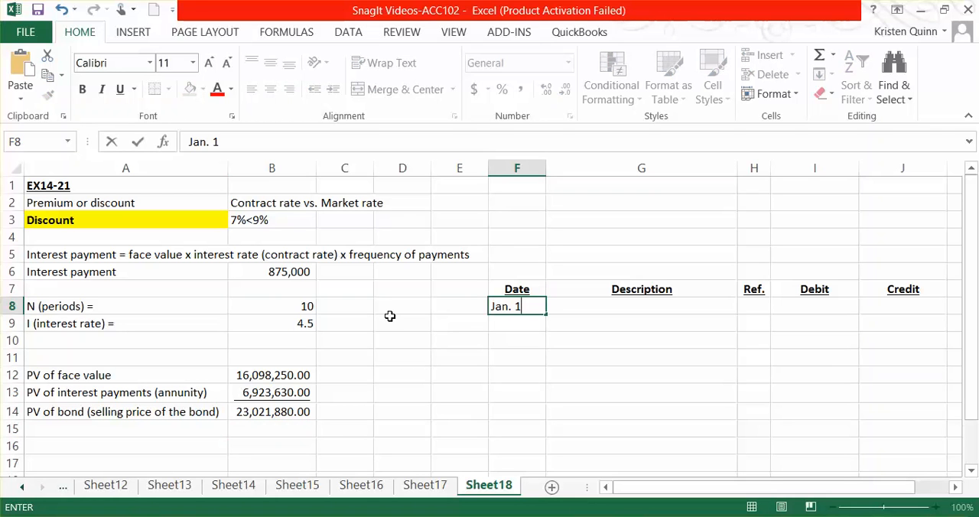
{"action": "type", "text": "Cas"}
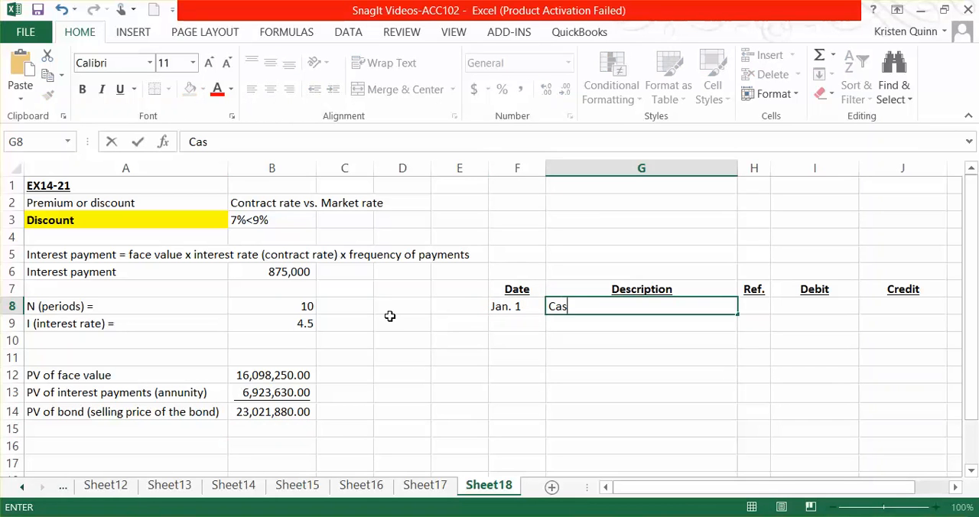
{"action": "type", "text": "h"}
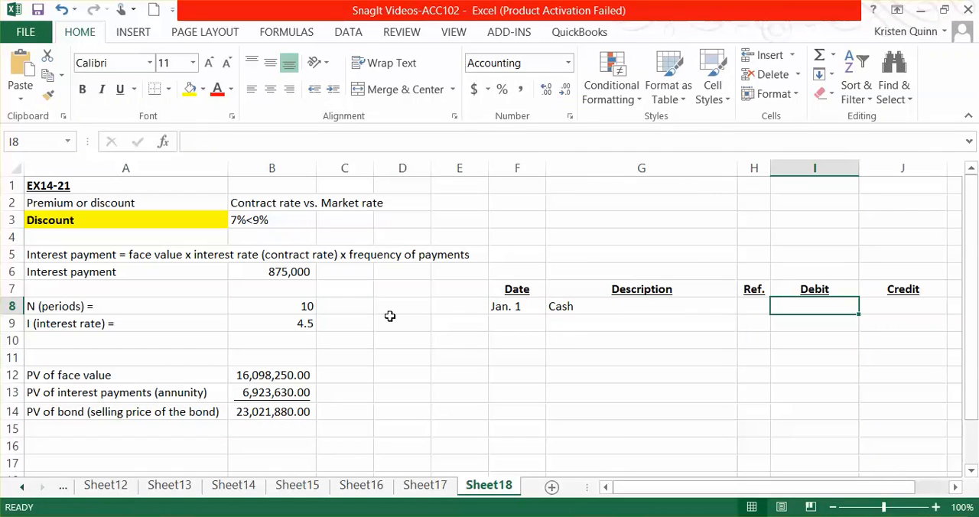
{"action": "type", "text": "23"}
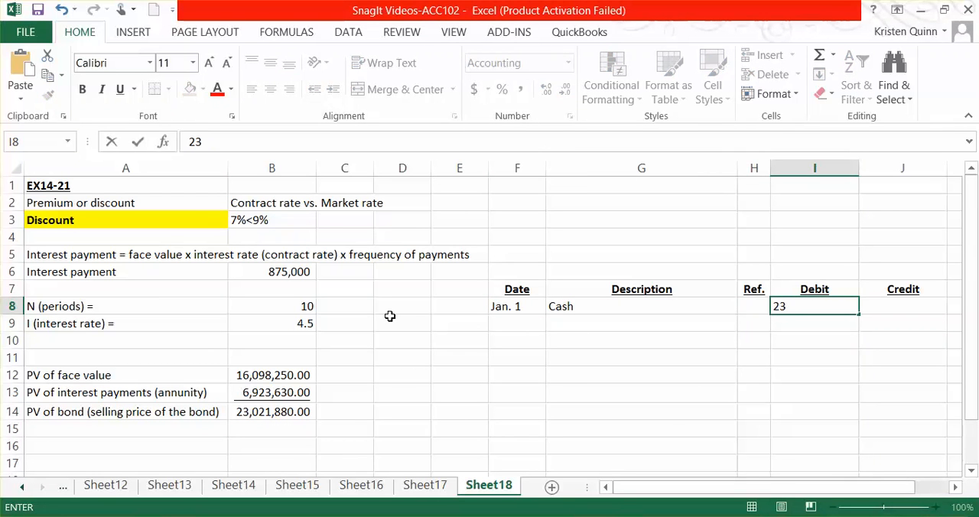
{"action": "type", "text": "021"}
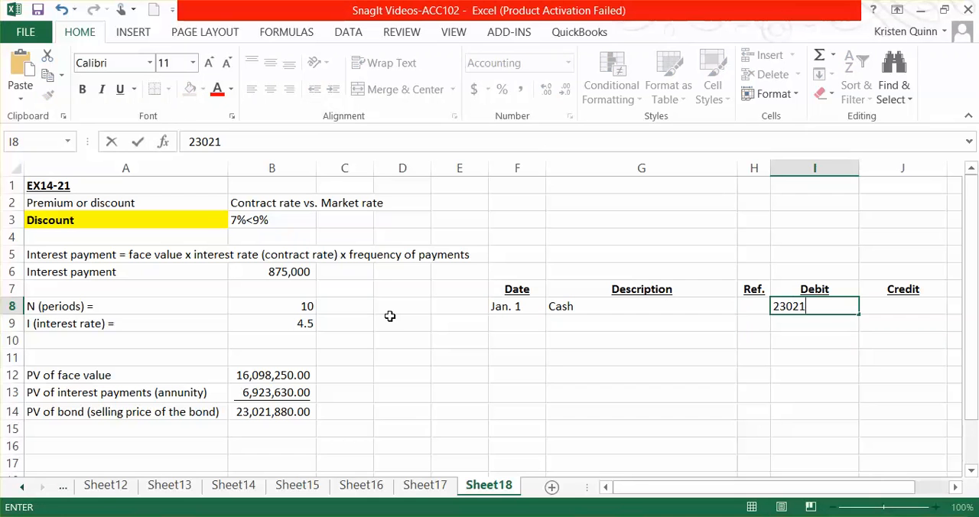
{"action": "type", "text": "880"}
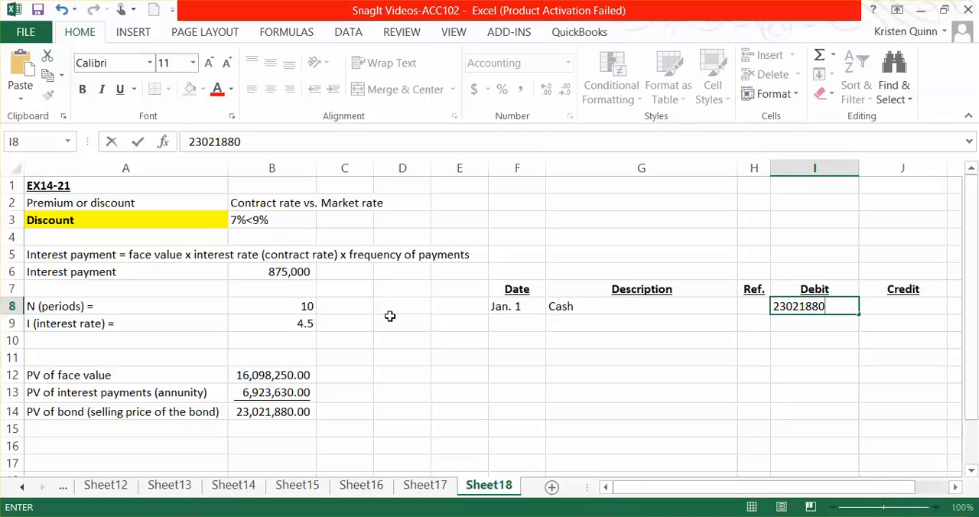
{"action": "key", "text": "Return"}
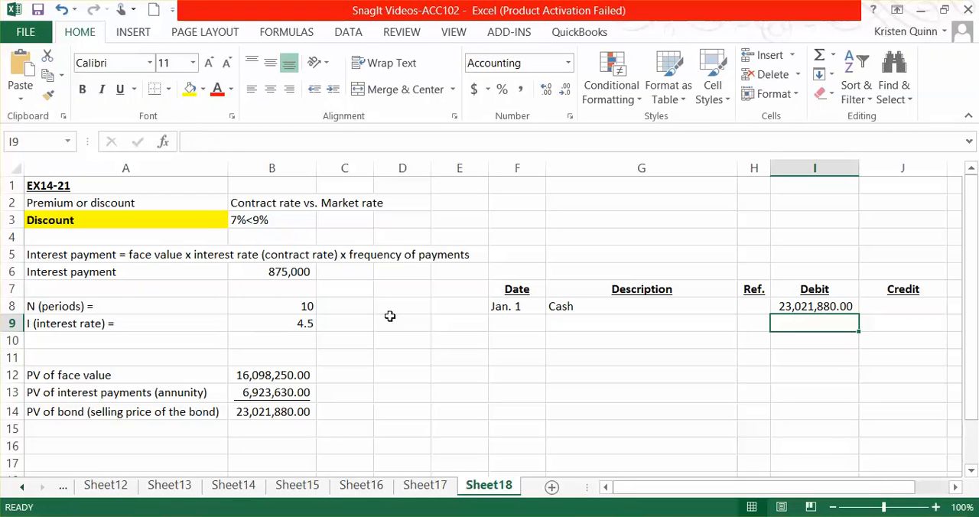
- Label the second journal line 'Discount bonds payable' in G9
{"action": "type", "text": "D"}
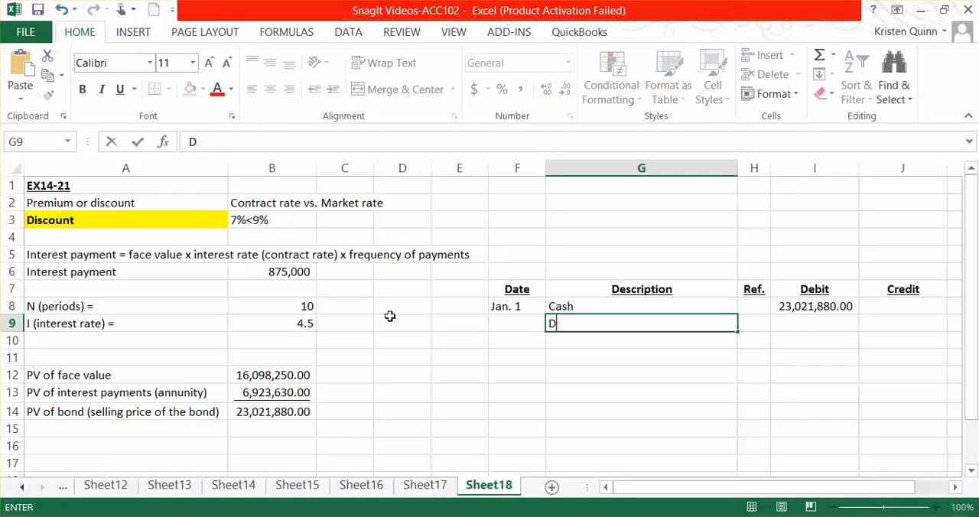
{"action": "type", "text": "iscount"}
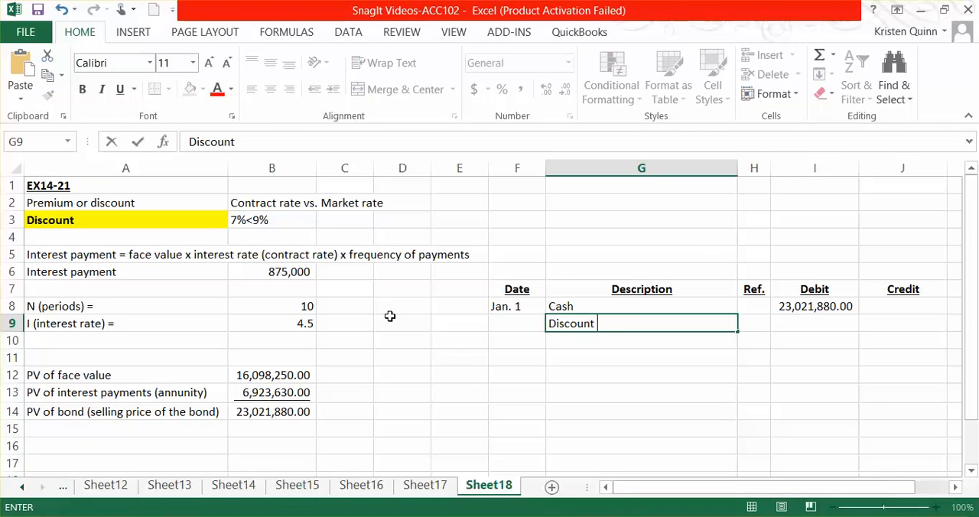
{"action": "type", "text": "bonds payable"}
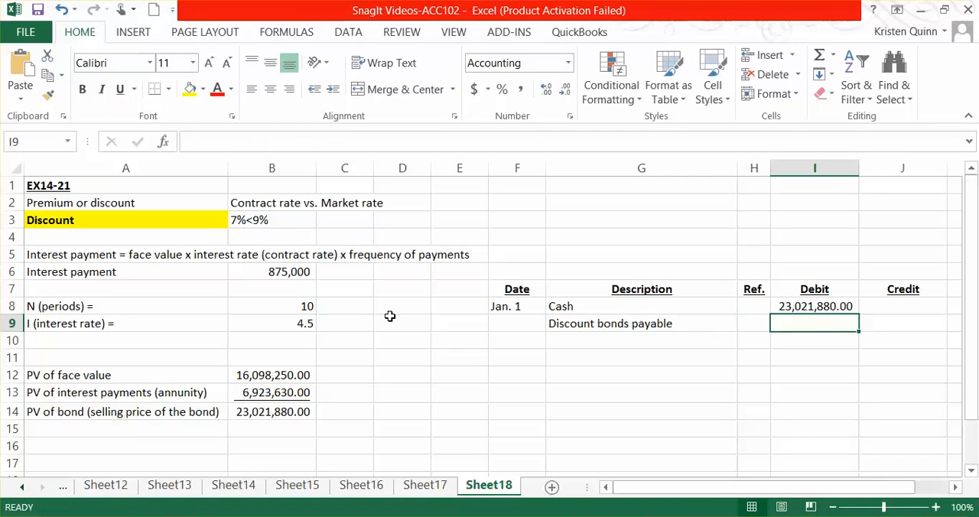
- Debit the discount 1,978,120.00 in I9 as =25000000 minus the Cash debit
{"action": "type", "text": "="}
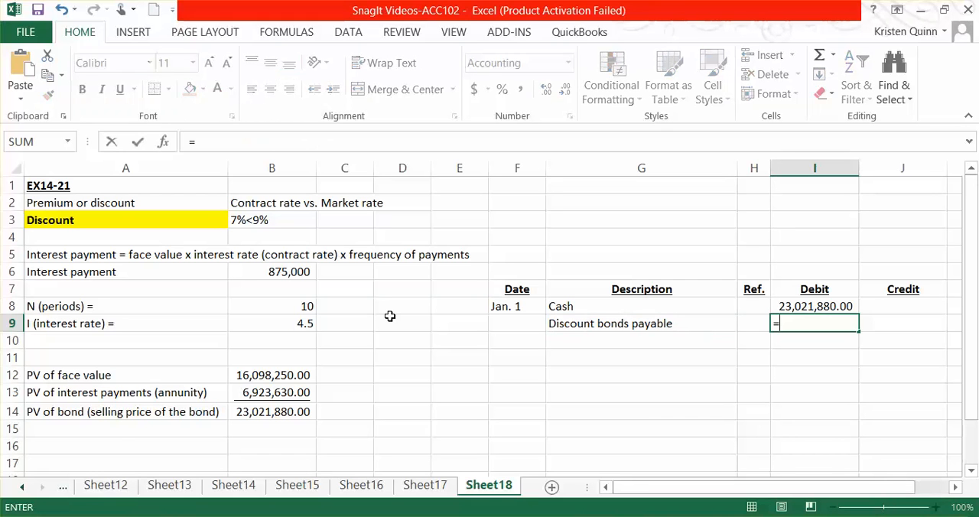
{"action": "type", "text": "25000"}
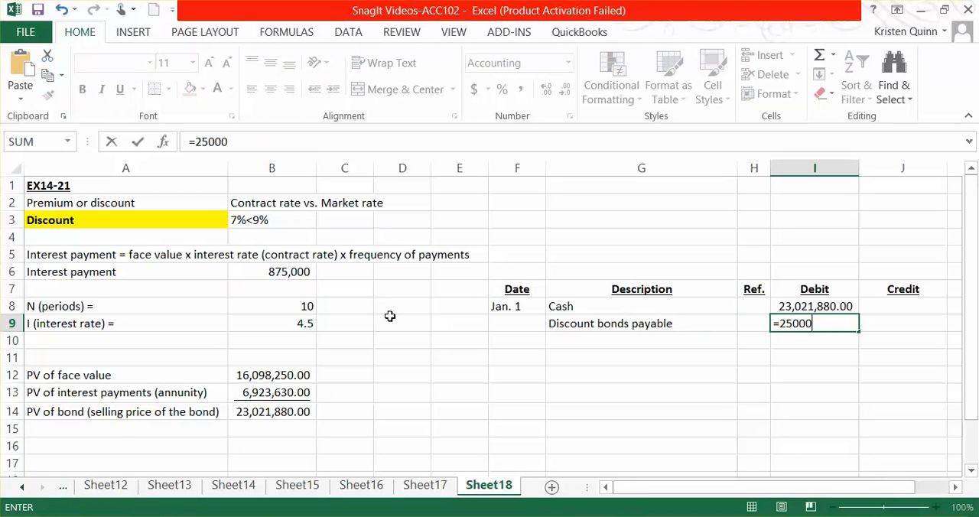
{"action": "type", "text": "000-"}
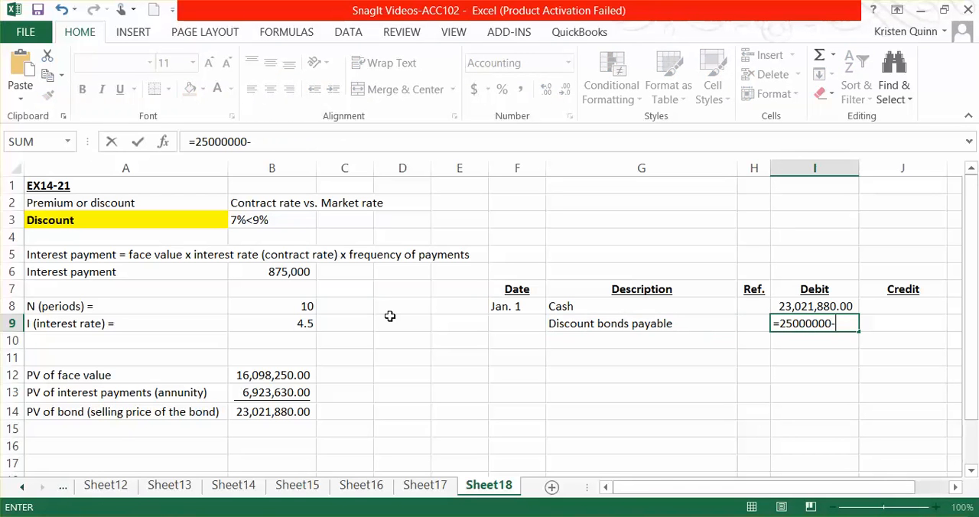
{"action": "left_click", "coordinate": [813, 305]}
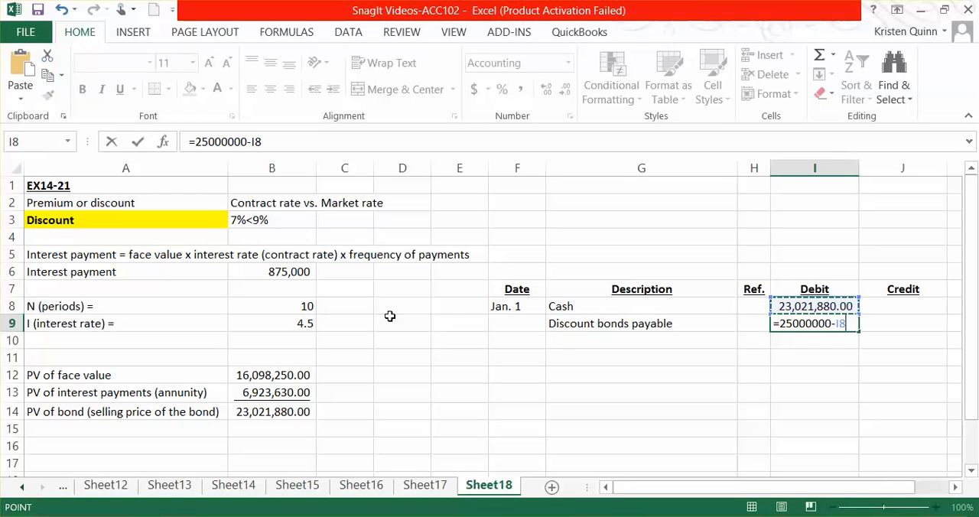
{"action": "key", "text": "Return"}
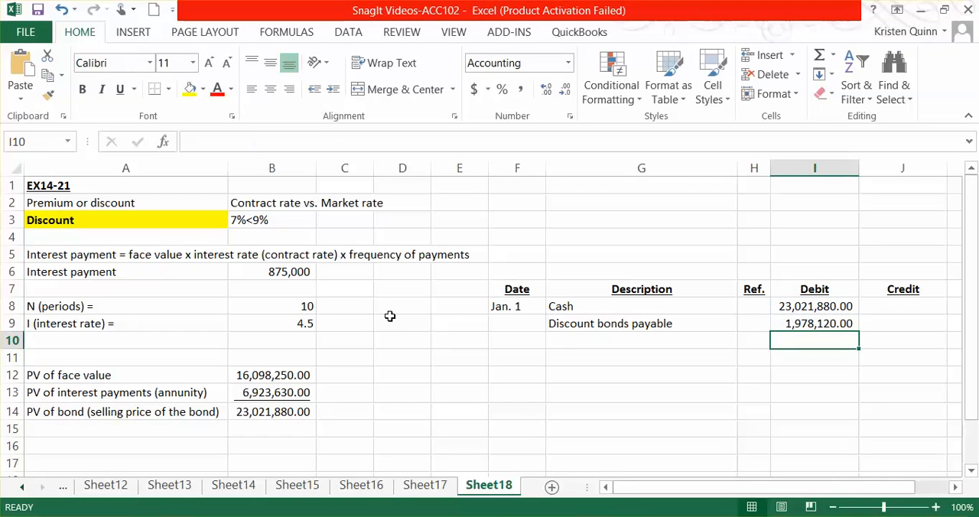
{"action": "left_click", "coordinate": [641, 340]}
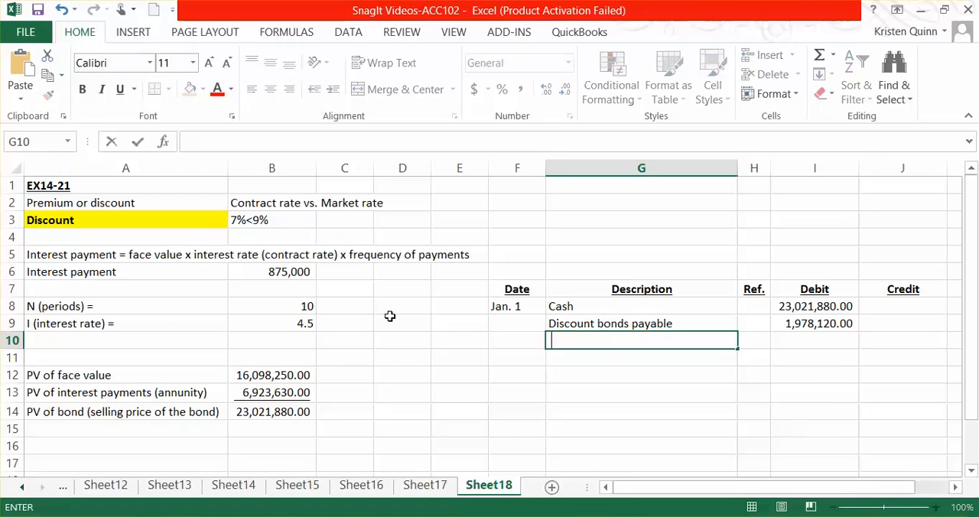
- Enter 'Bonds payable' in G10 with a credit of 25,000,000.00 in J10
{"action": "type", "text": "Bonds"}
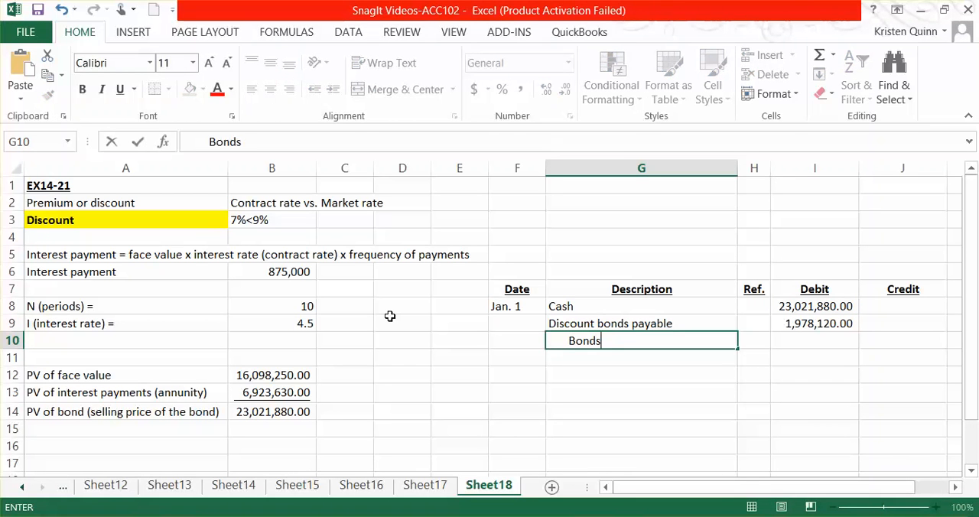
{"action": "type", "text": "payable"}
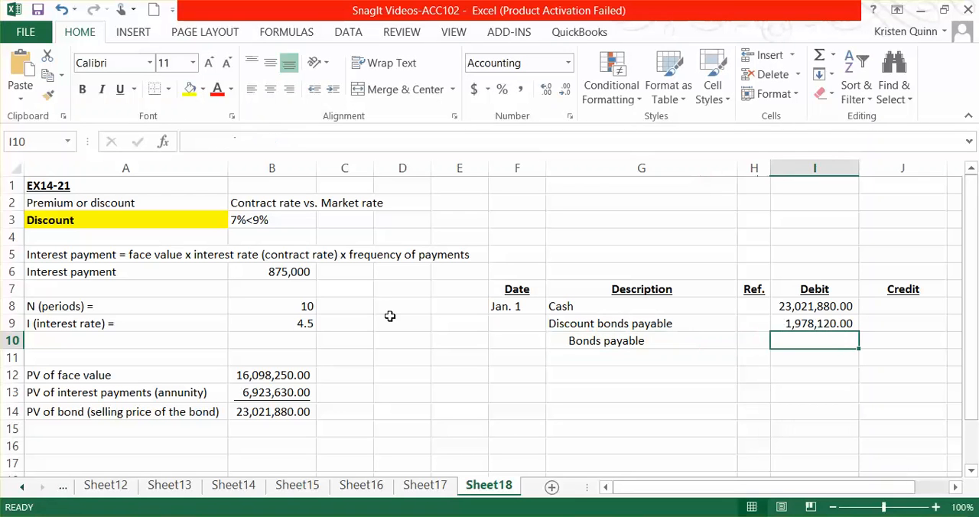
{"action": "type", "text": "25000"}
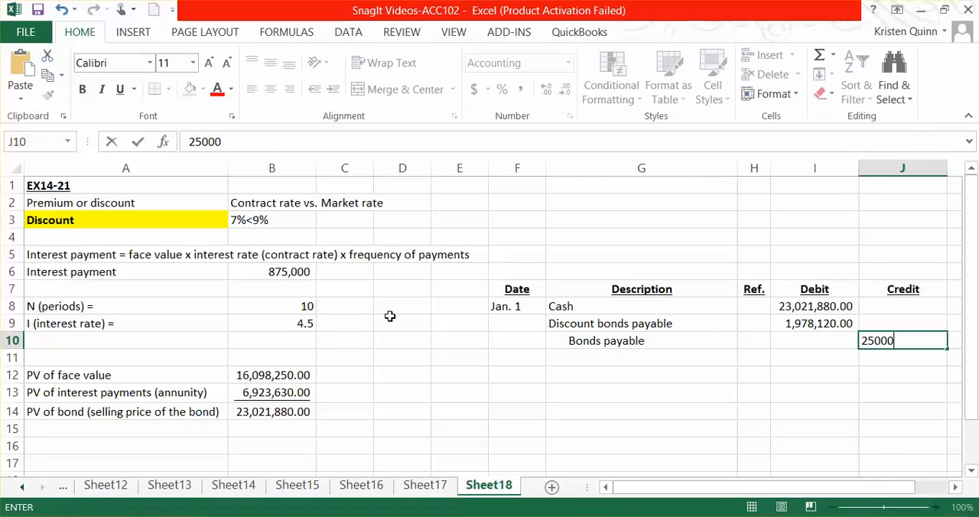
{"action": "key", "text": "Return"}
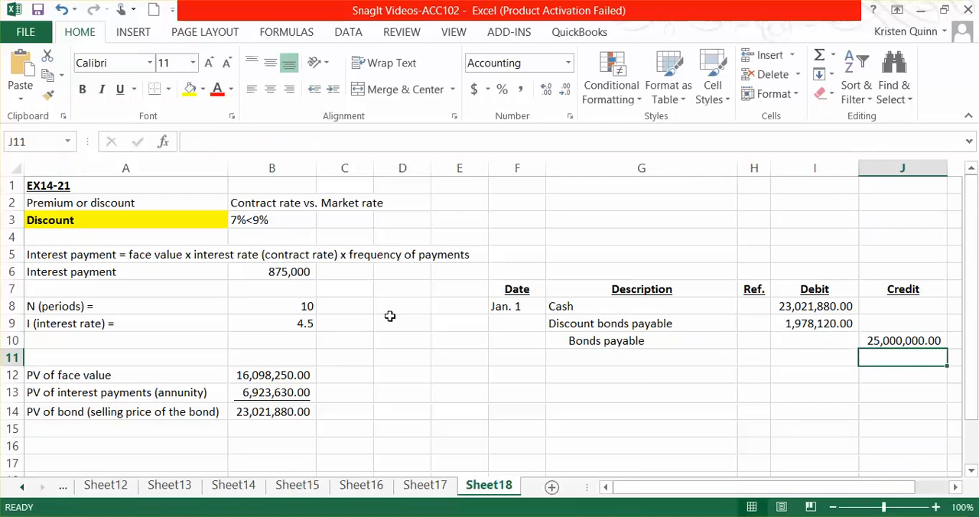